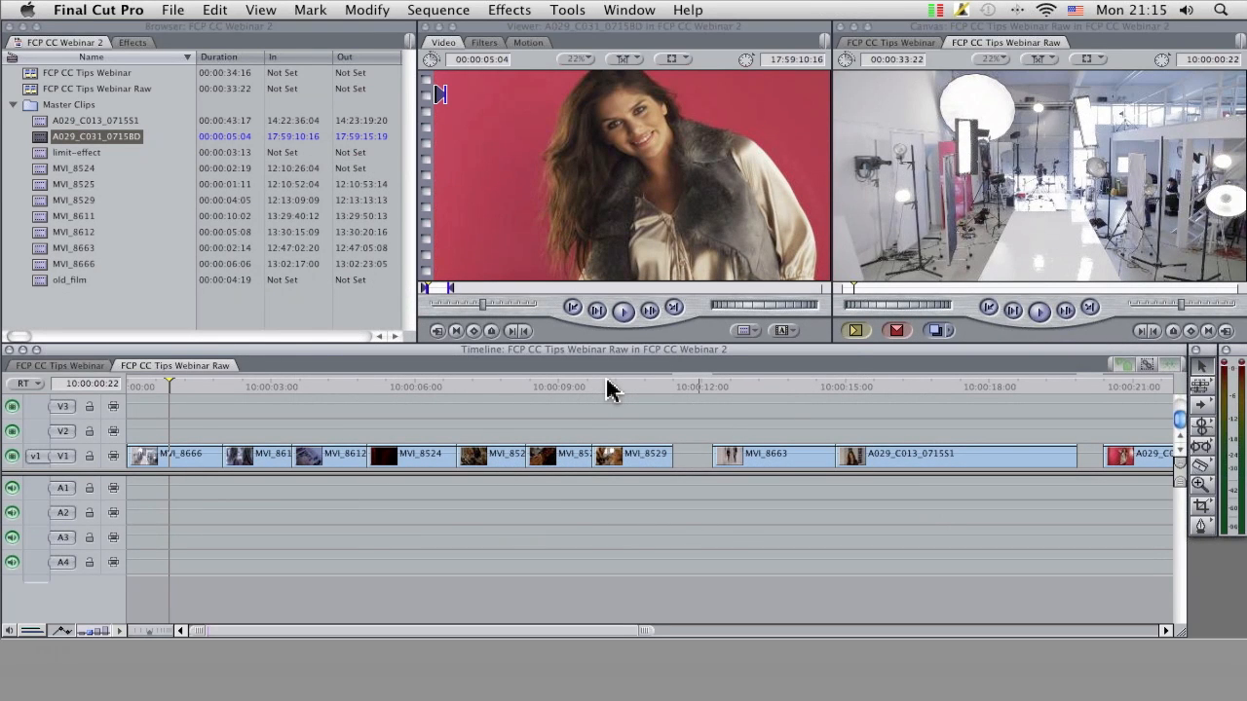
mouse_move(661, 349)
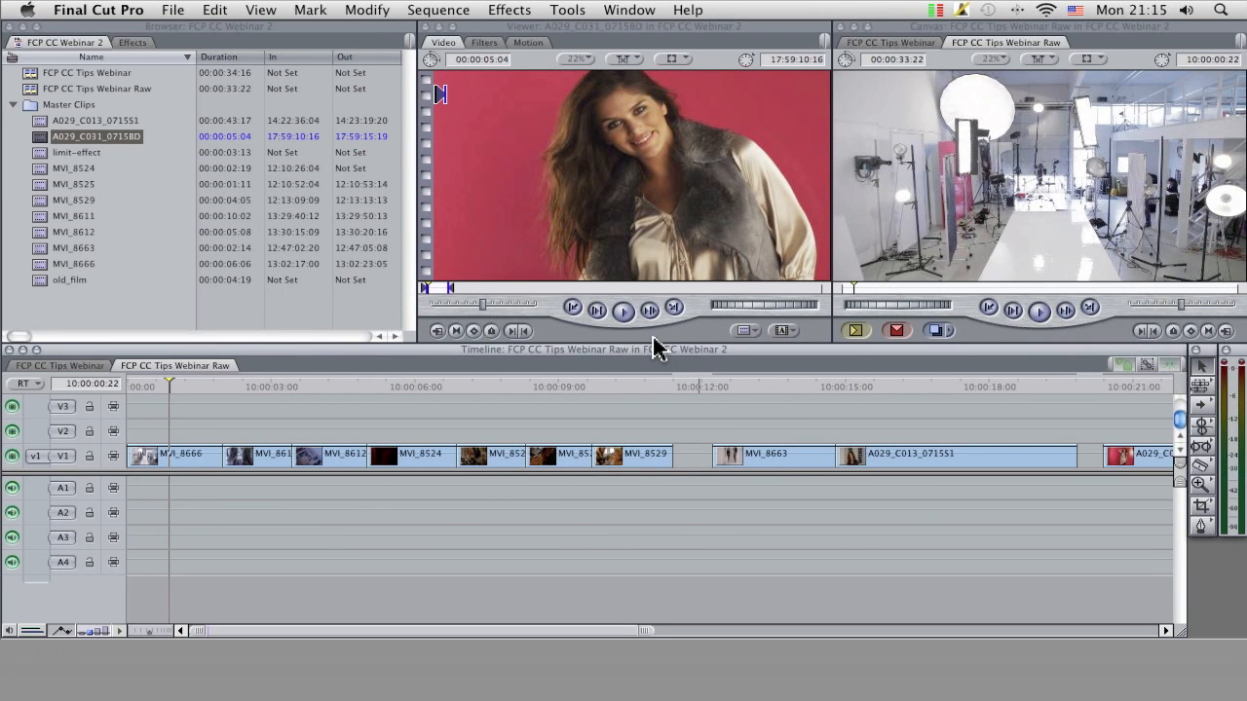
mouse_move(541, 433)
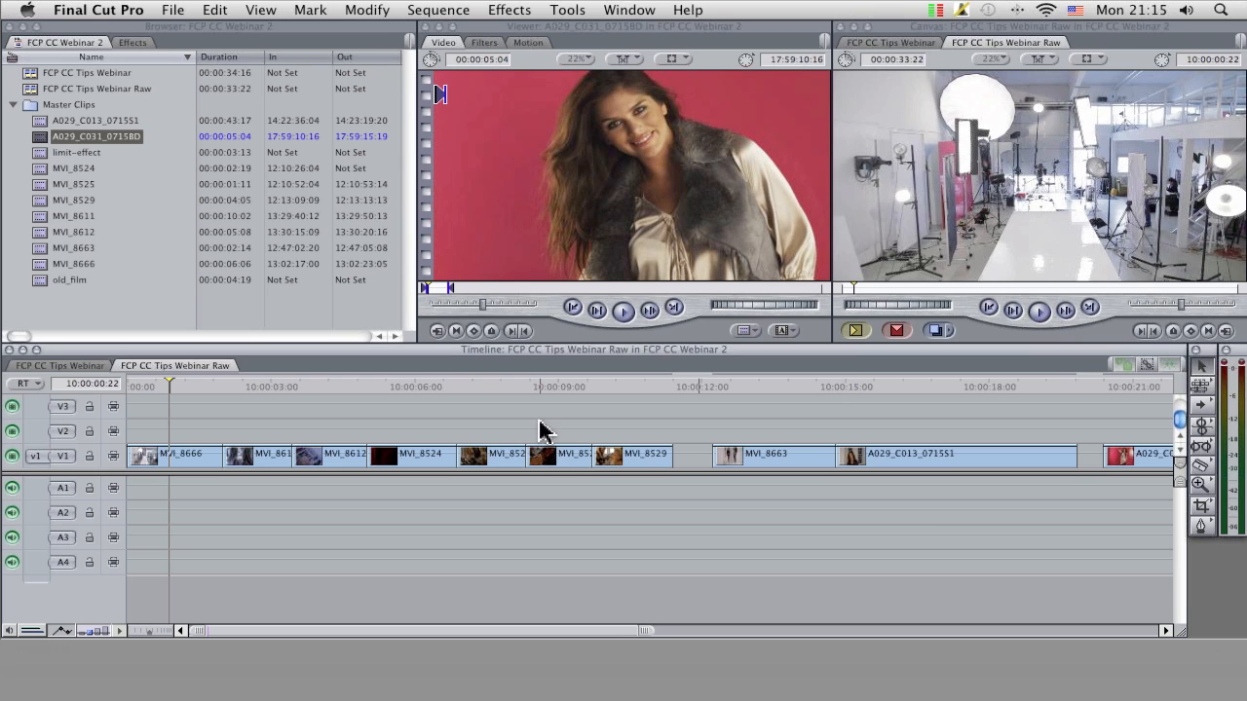
mouse_move(627, 9)
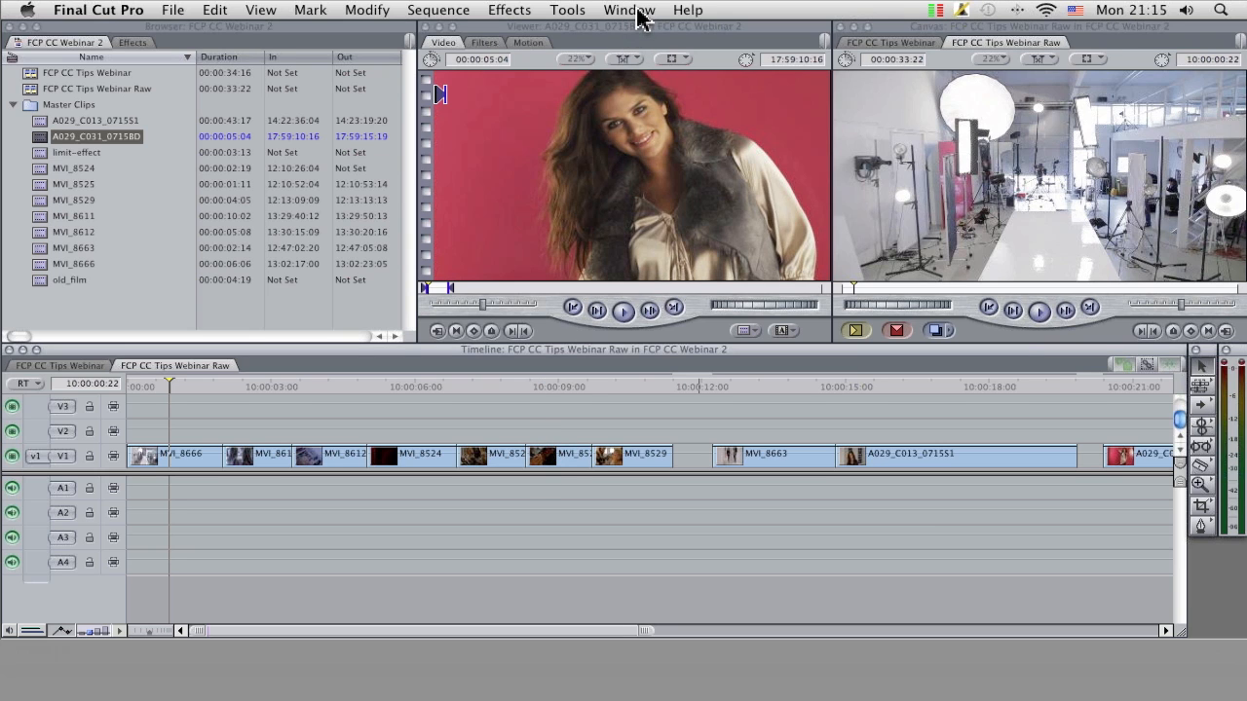
Step: Show the Window > Arrange submenu listing the preset layouts, including Color Correction
click(630, 9)
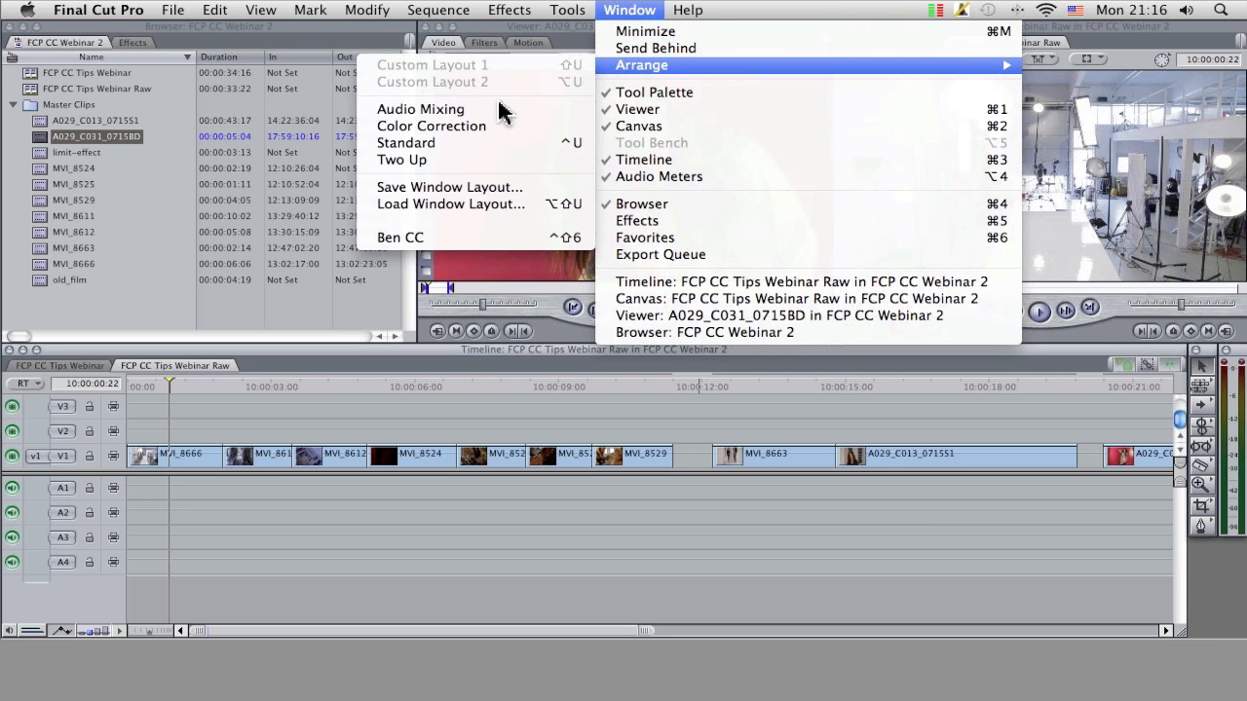
mouse_move(544, 133)
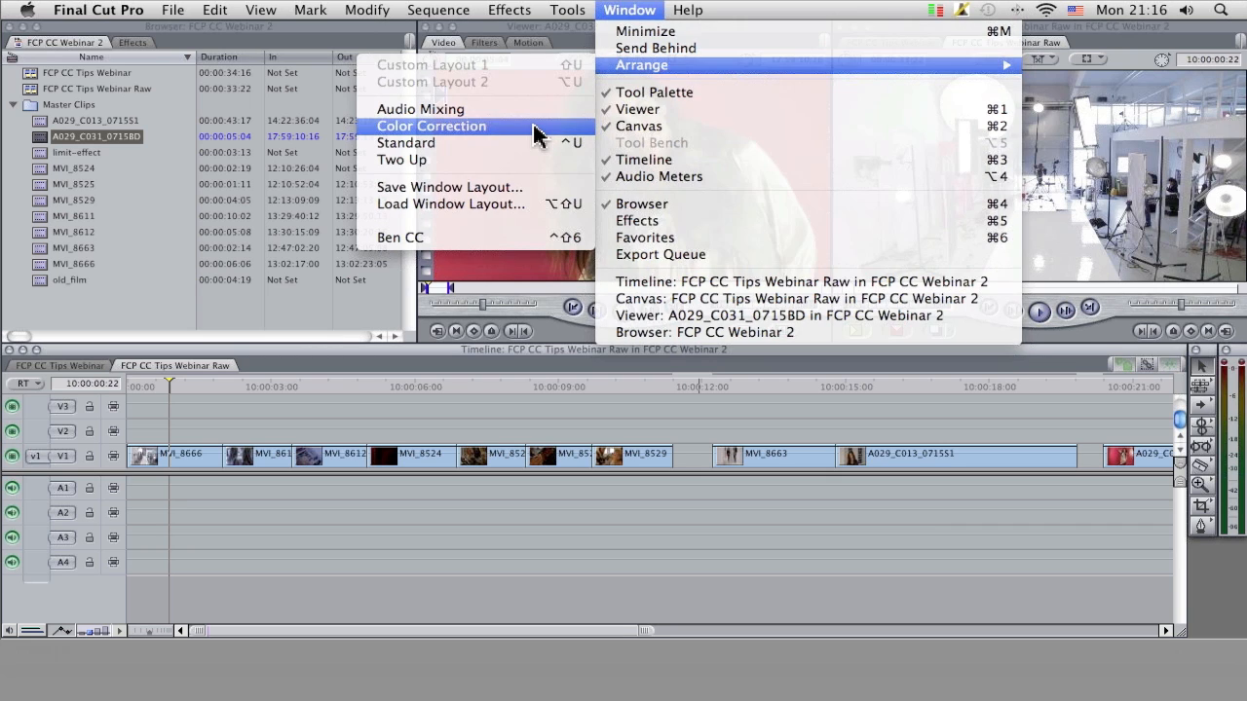
Step: Switch to the Color Correction arrangement and bring the Video Scopes tab forward in the Tool Bench
click(433, 125)
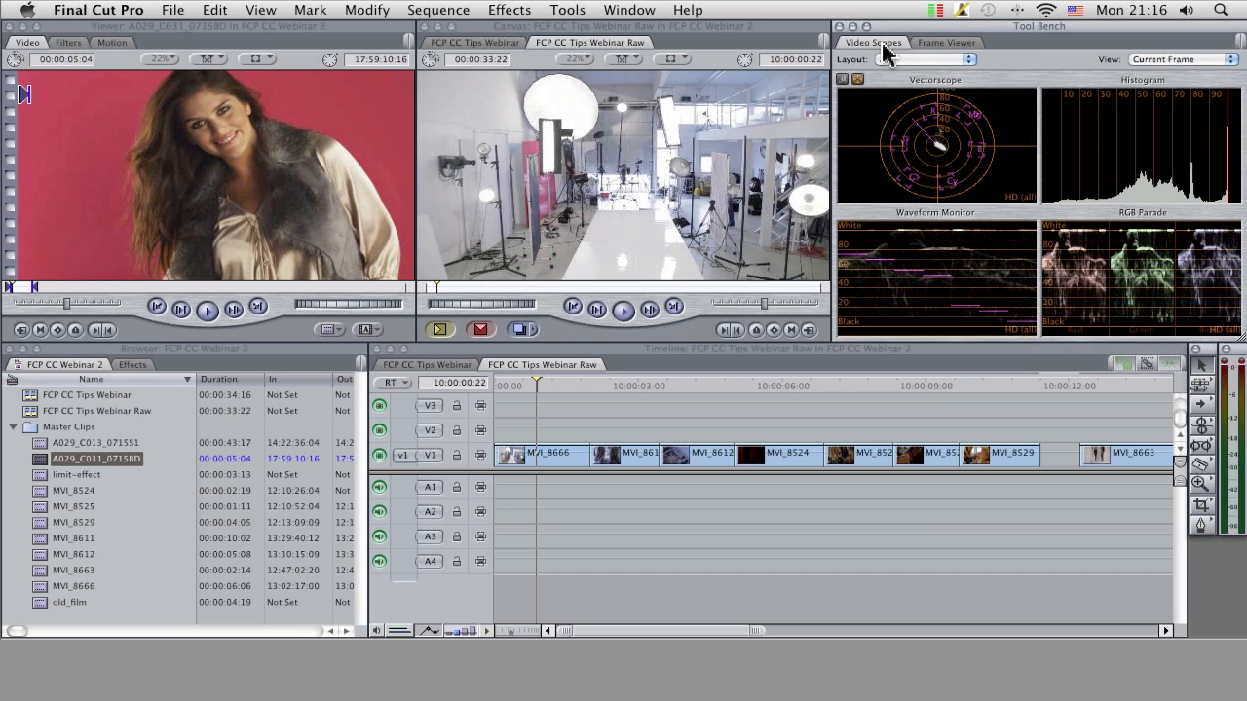
click(945, 43)
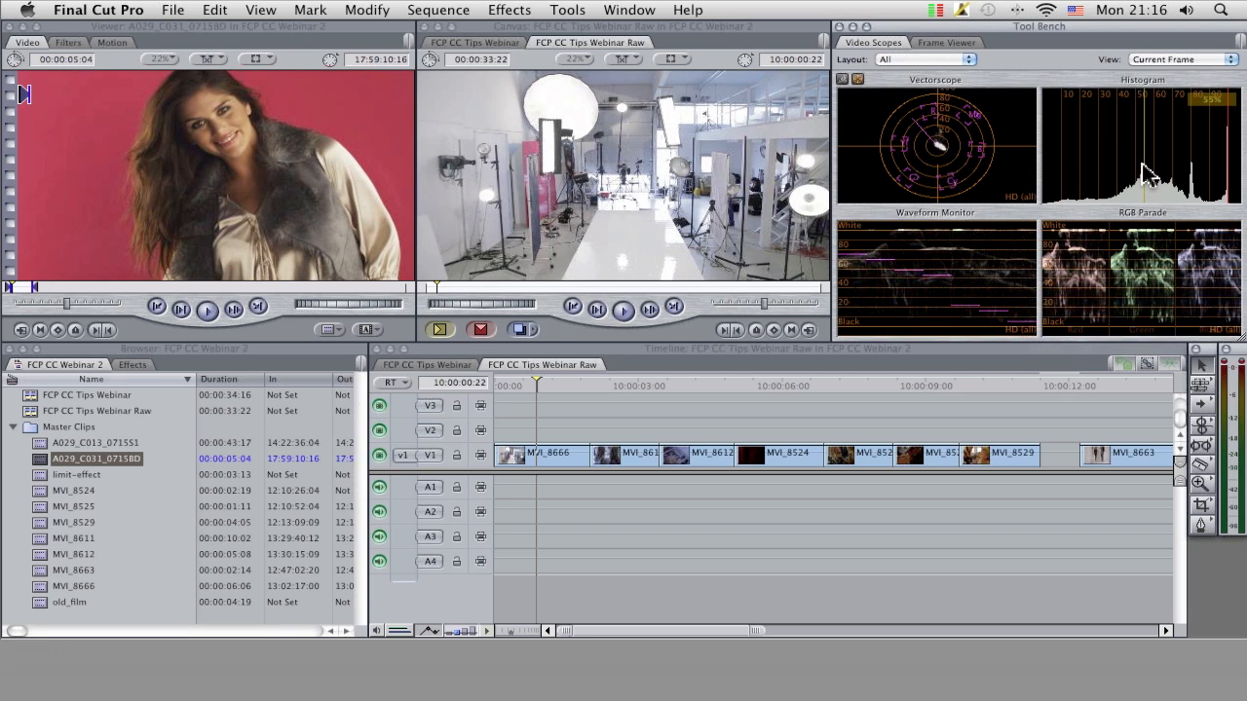
mouse_move(1014, 263)
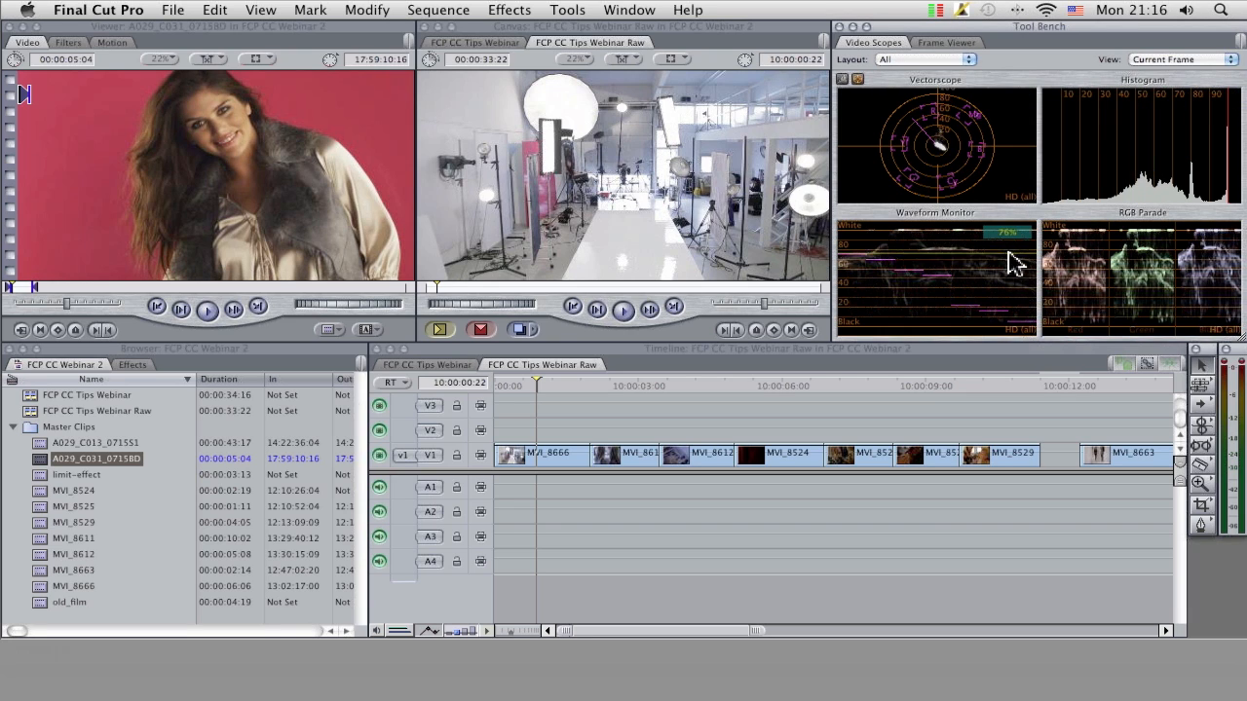
mouse_move(1084, 300)
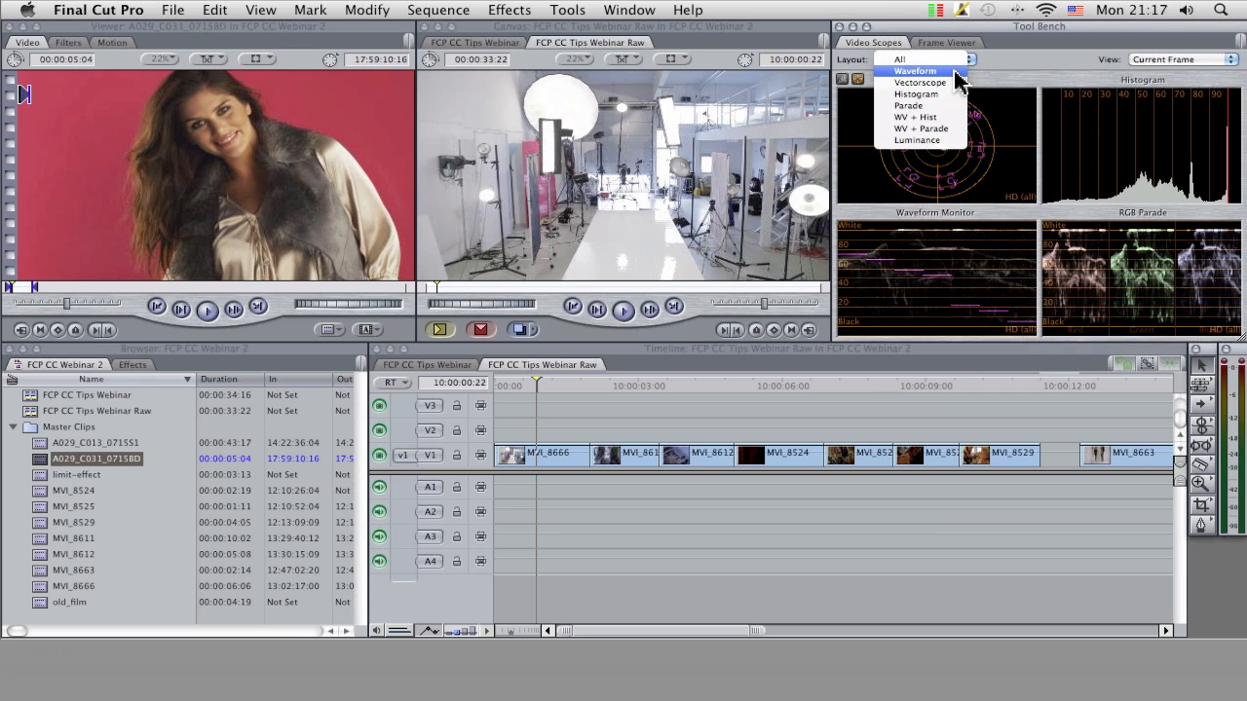
Step: Set the scope layout to Waveform only and raise the scope display brightness
click(914, 70)
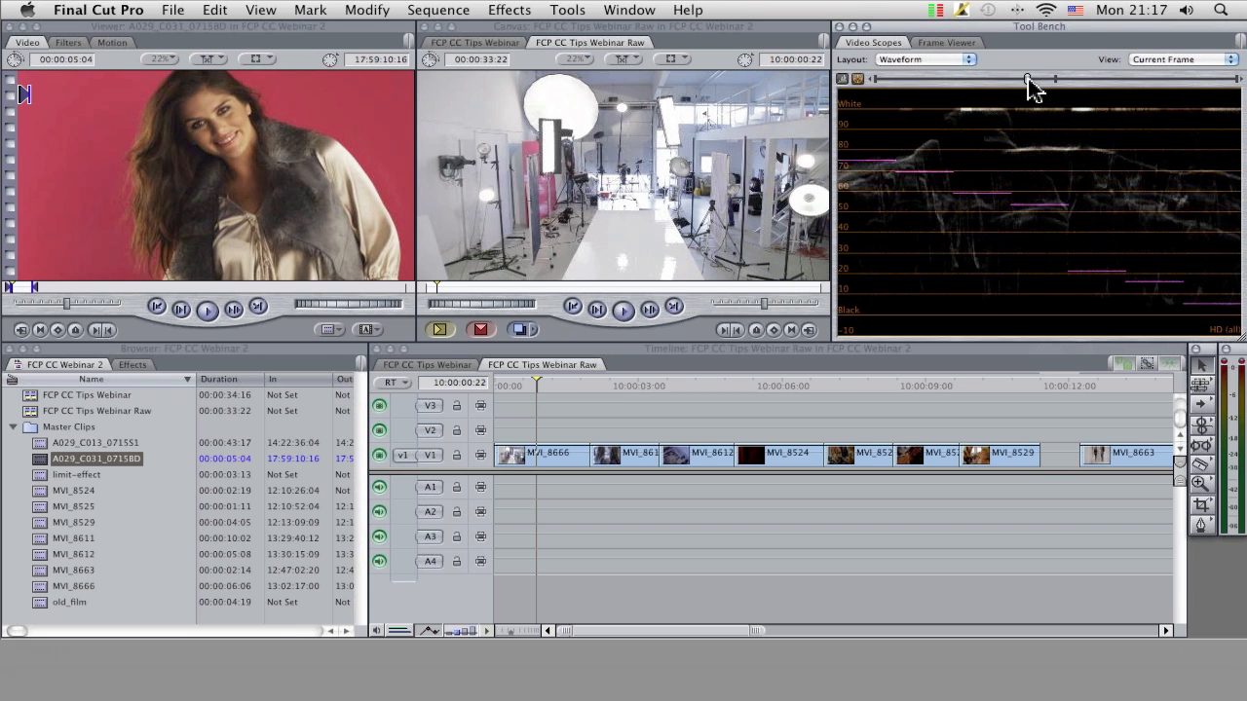
drag(1025, 78, 1165, 78)
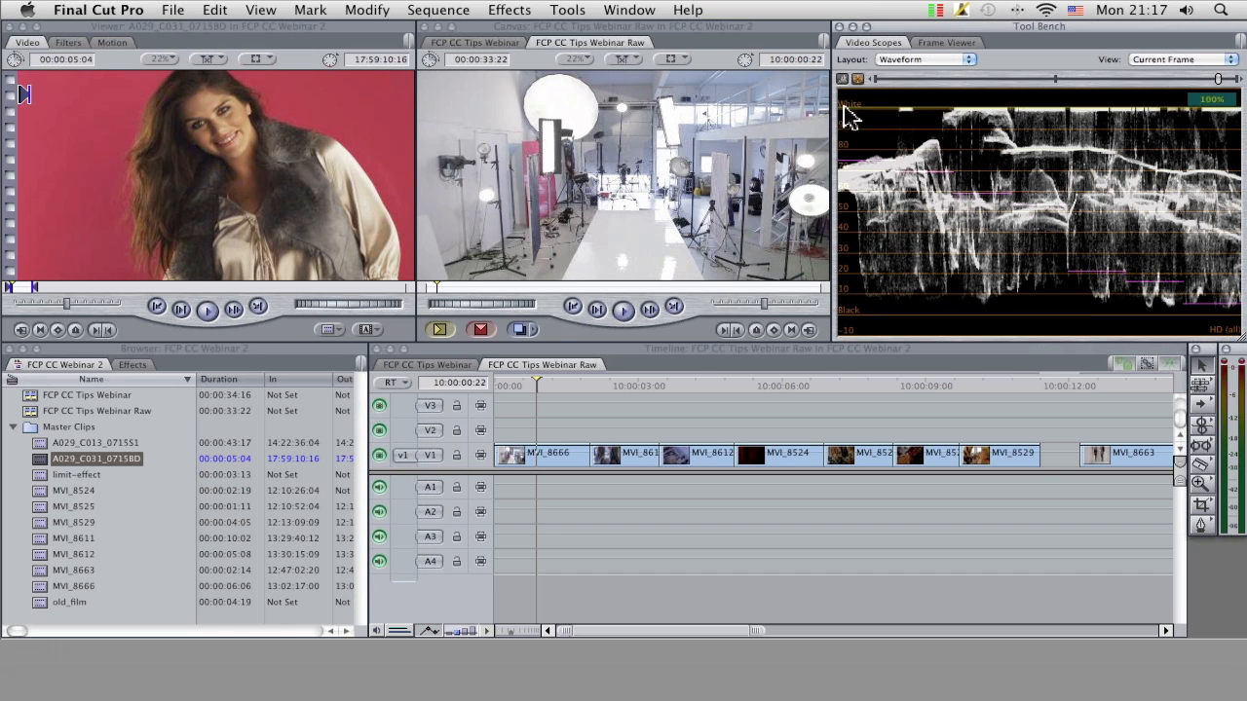
mouse_move(575, 98)
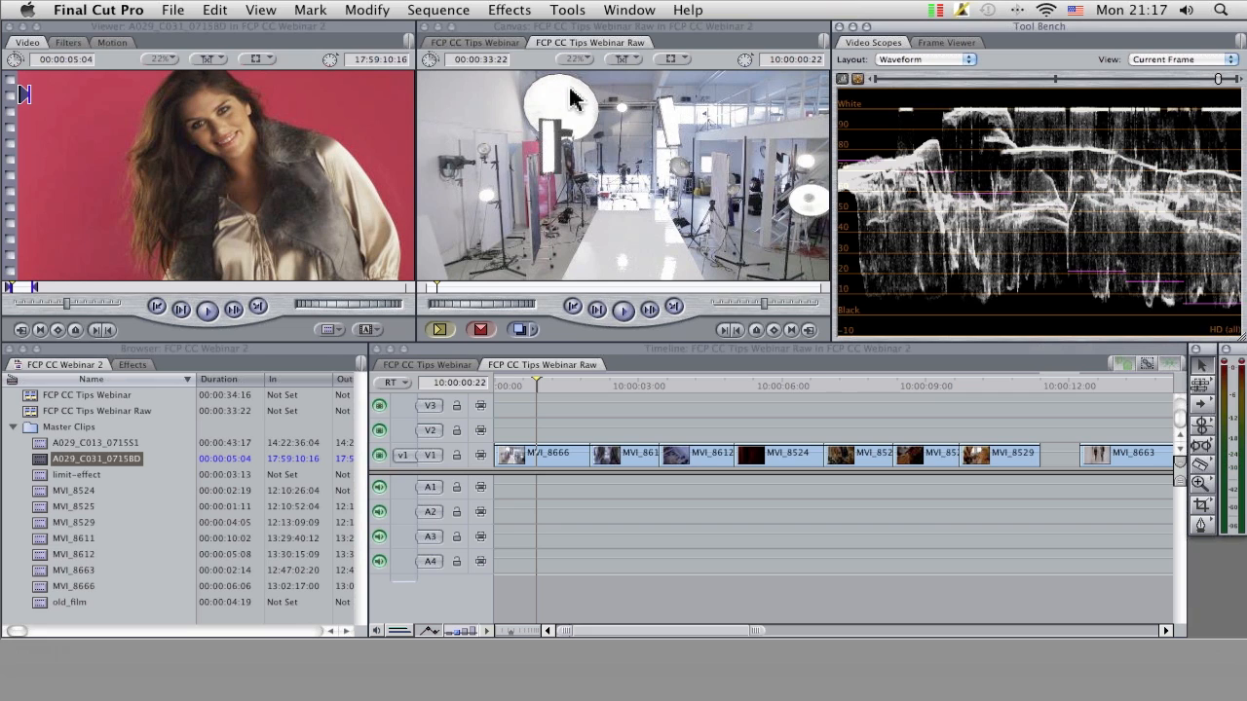
mouse_move(561, 101)
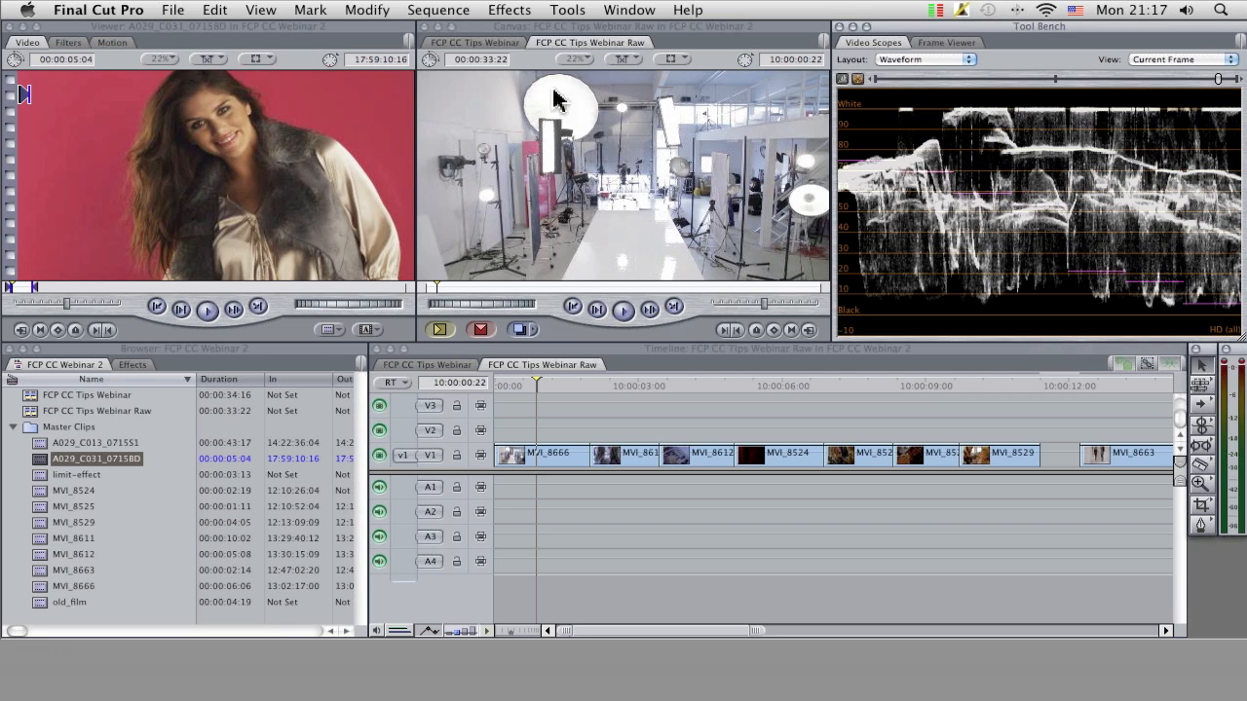
mouse_move(585, 94)
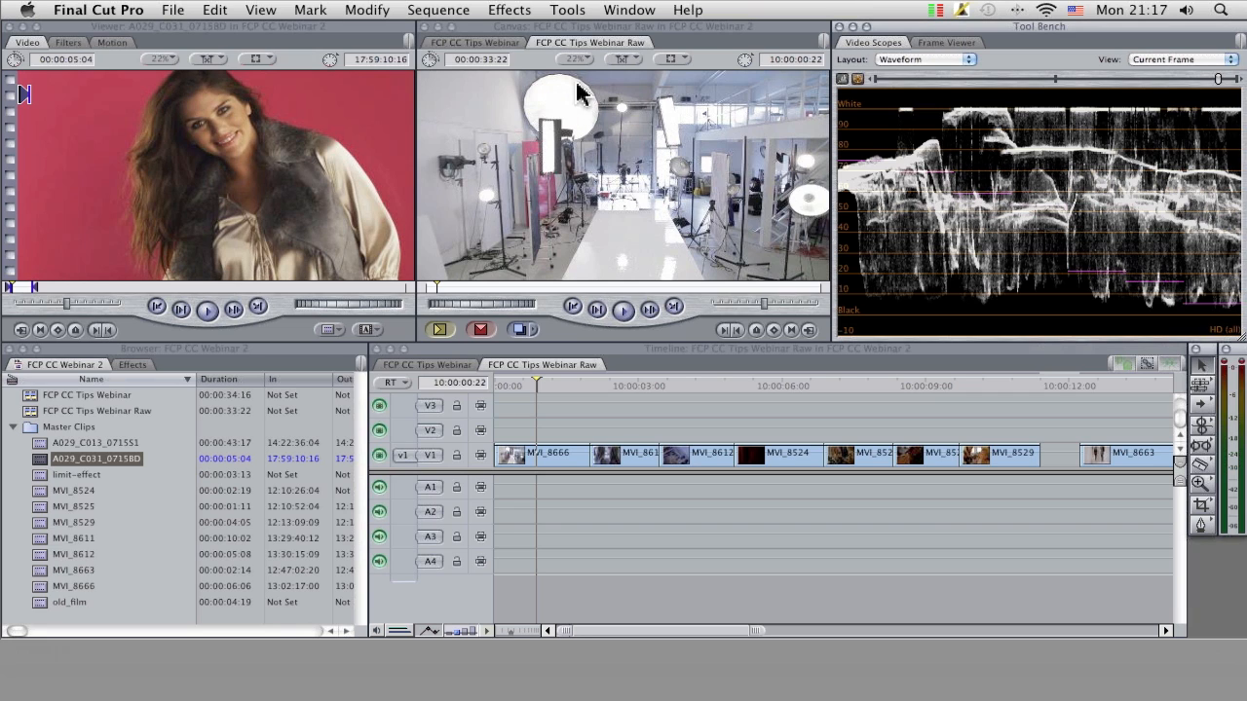
mouse_move(698, 116)
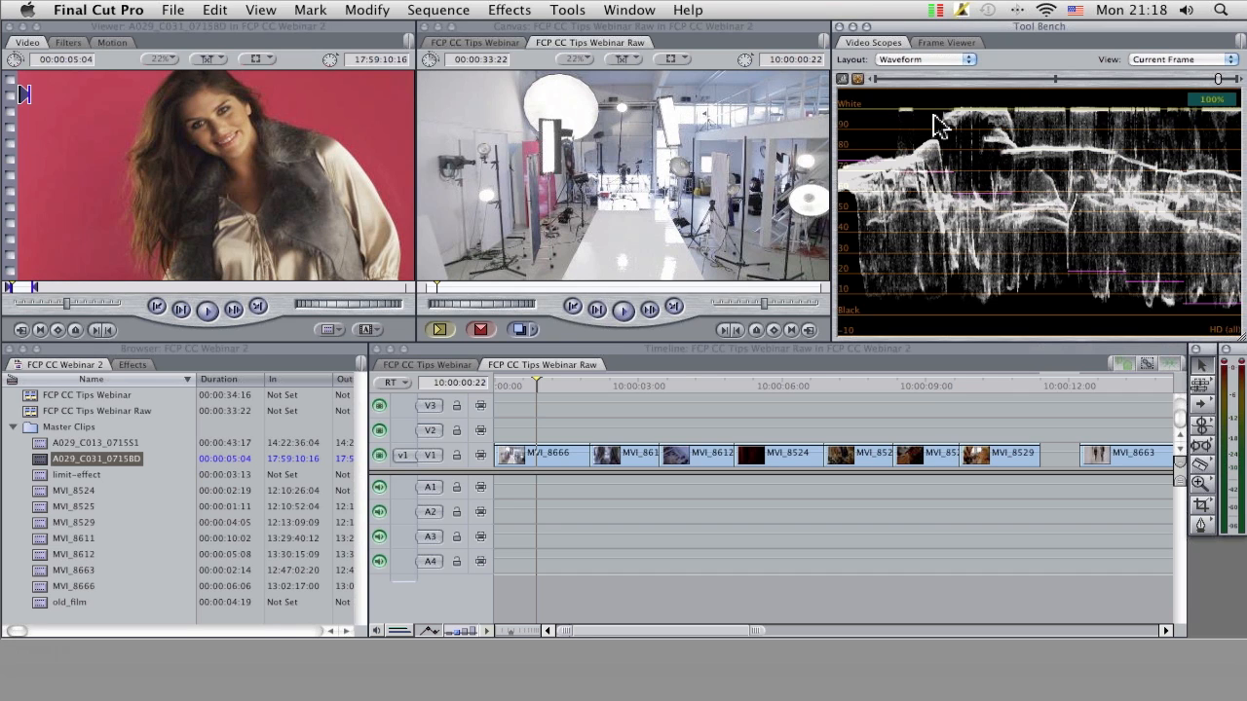
mouse_move(719, 101)
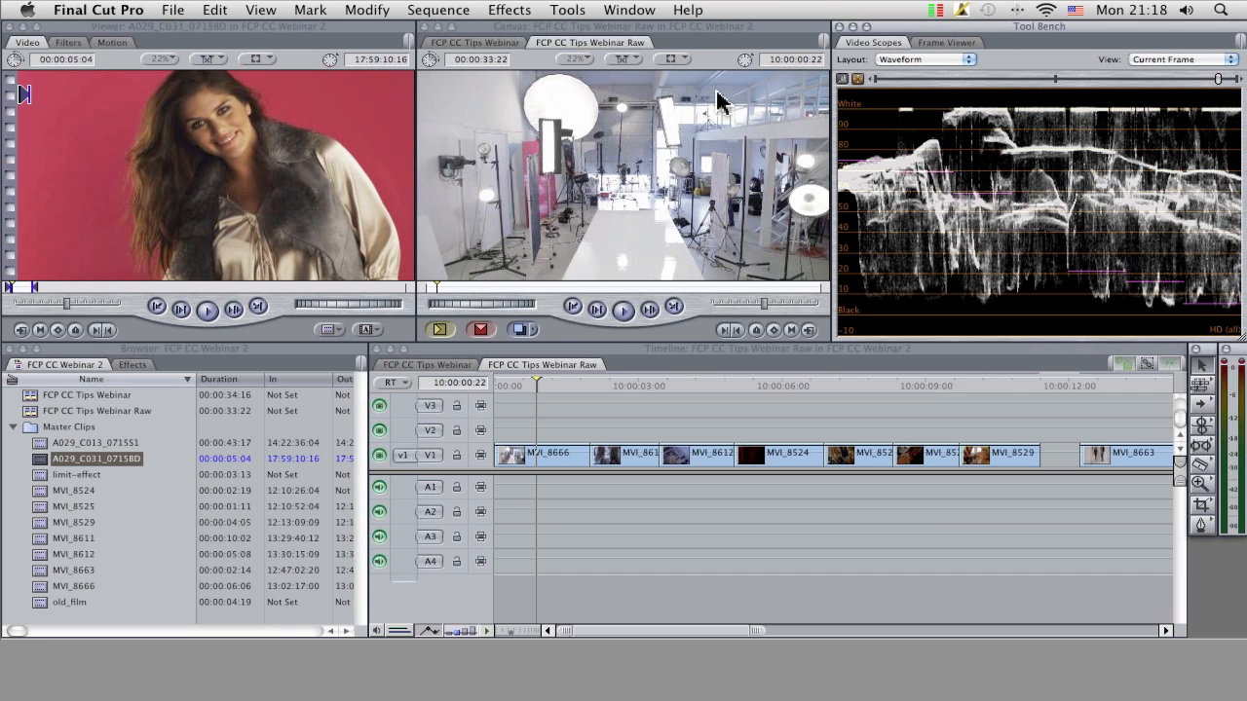
mouse_move(565, 115)
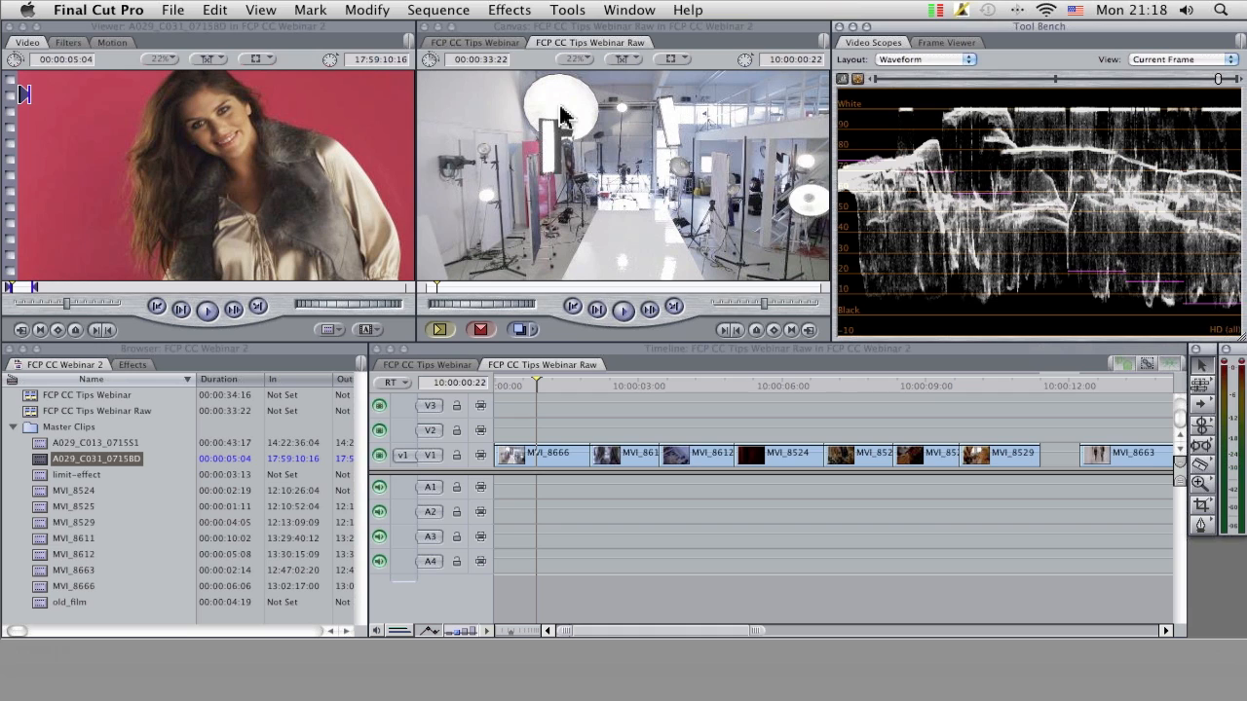
mouse_move(460, 105)
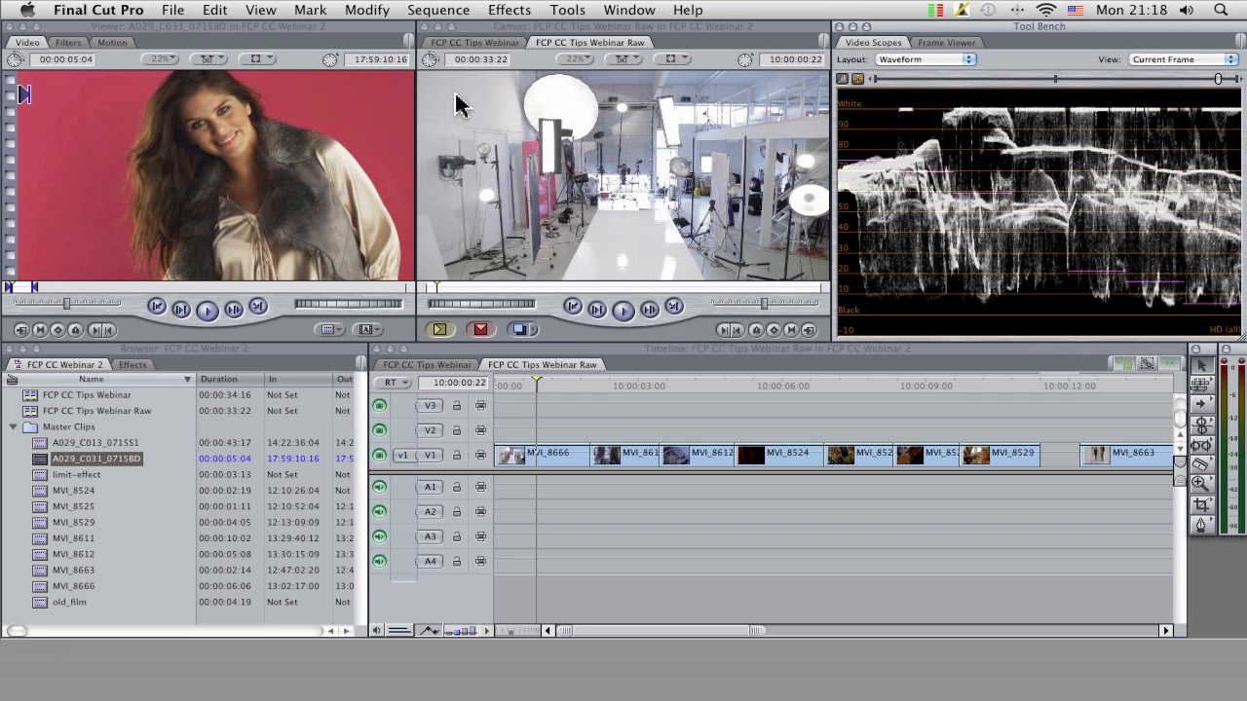
mouse_move(573, 121)
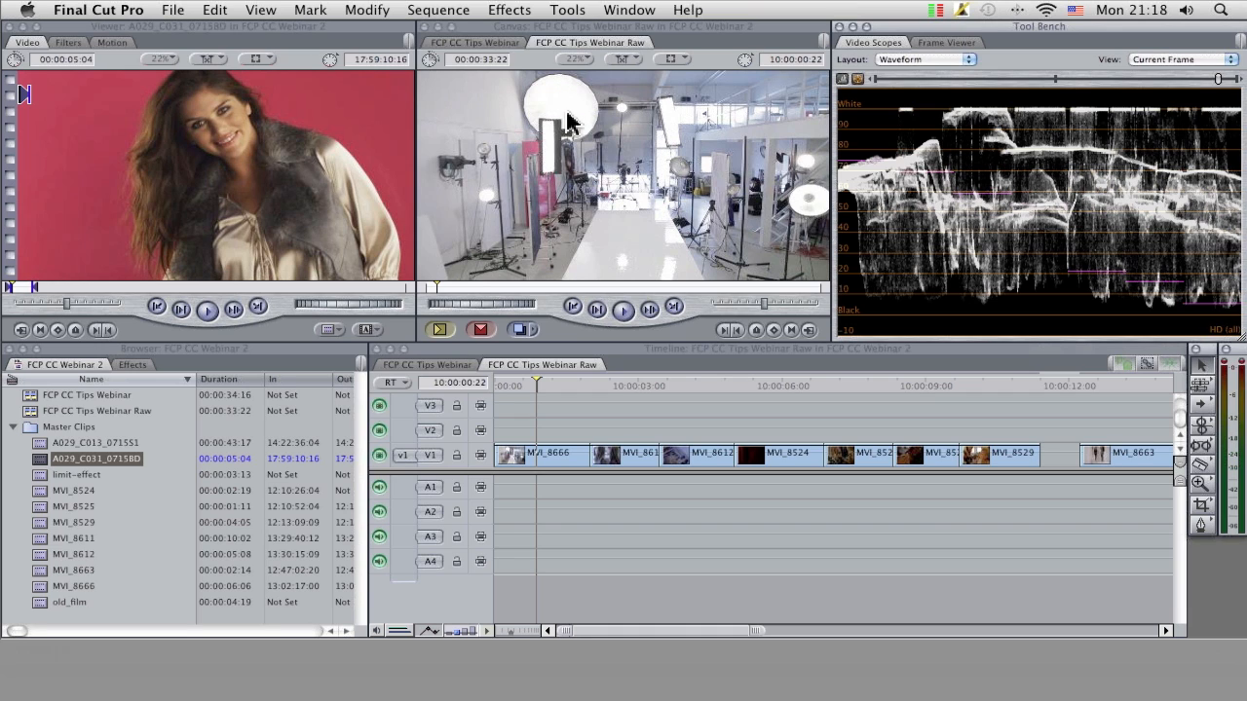
mouse_move(572, 101)
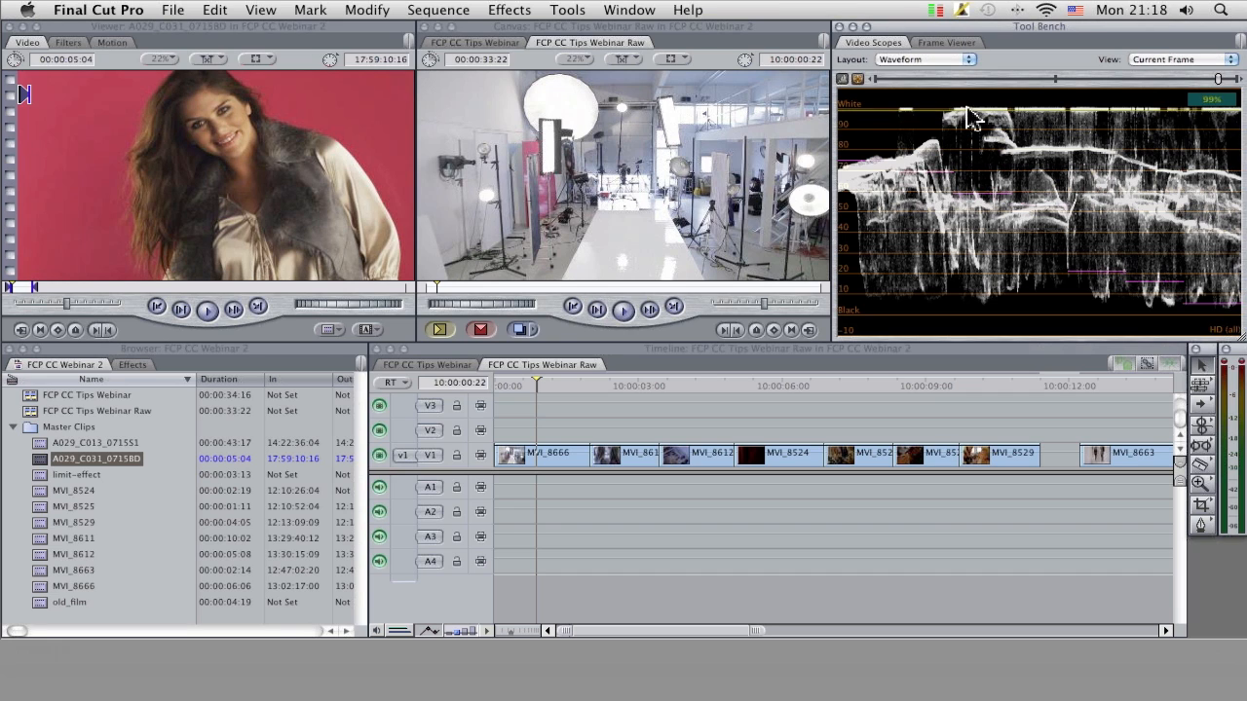
mouse_move(994, 121)
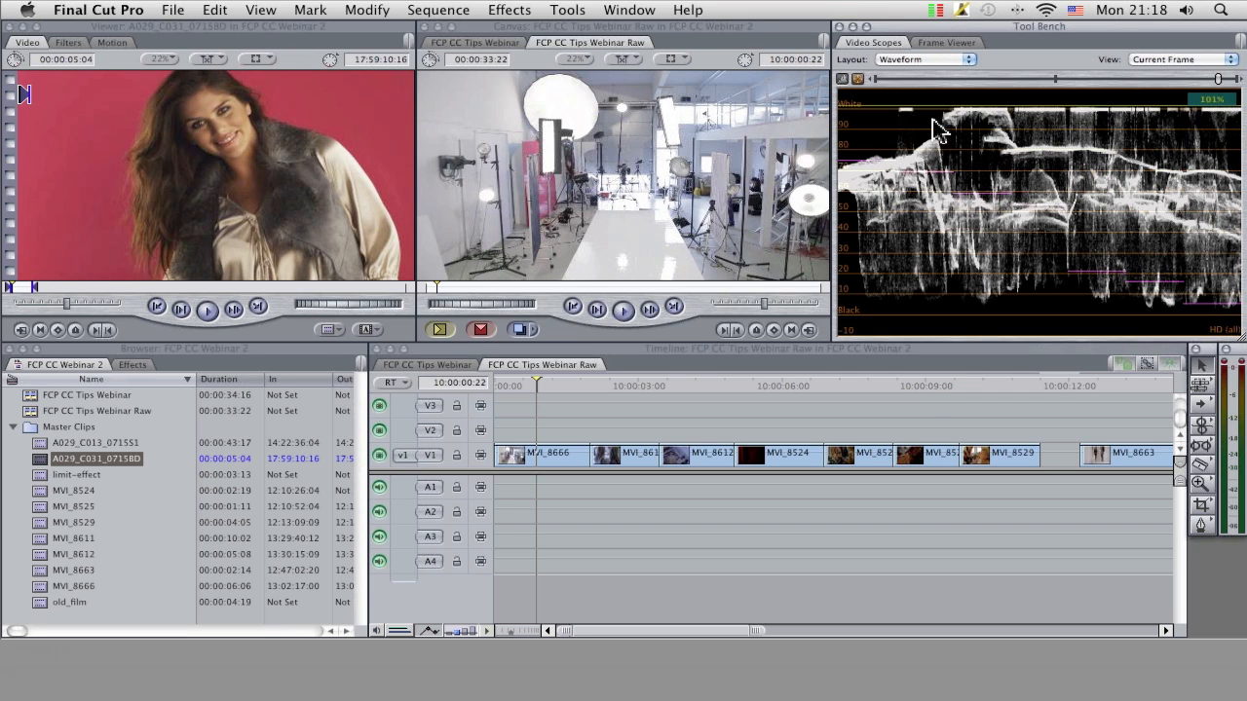
mouse_move(760, 213)
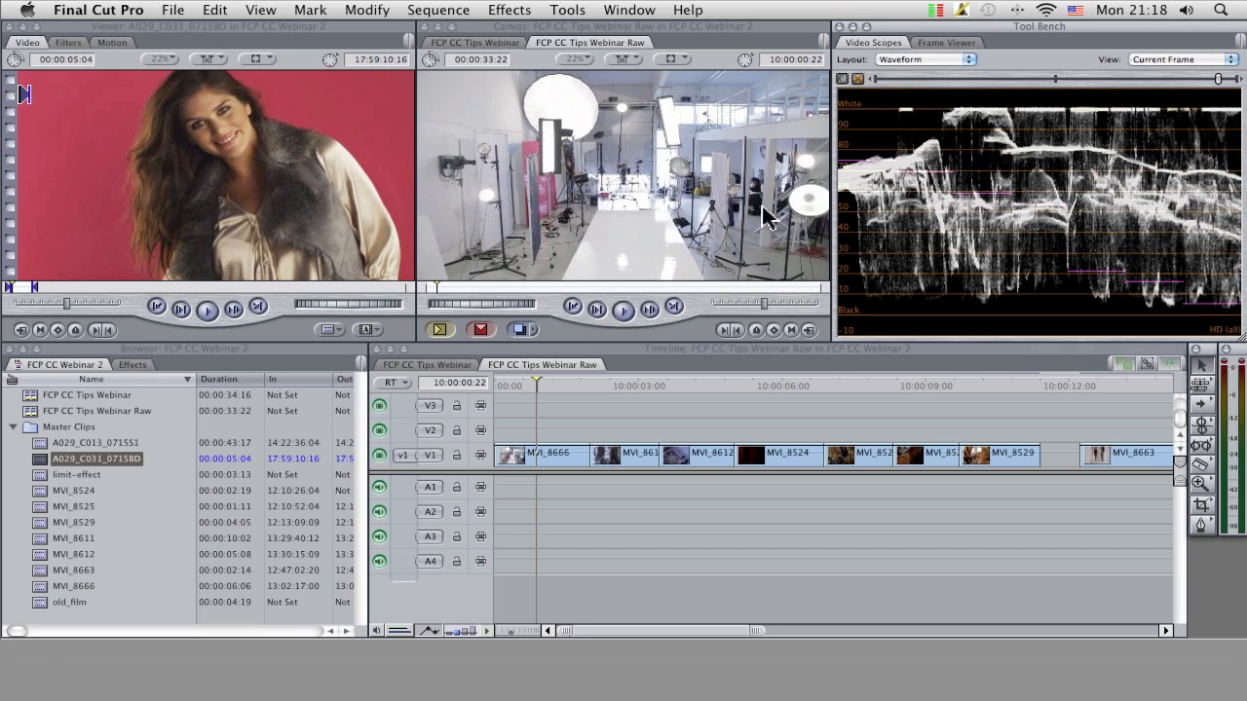
mouse_move(1187, 308)
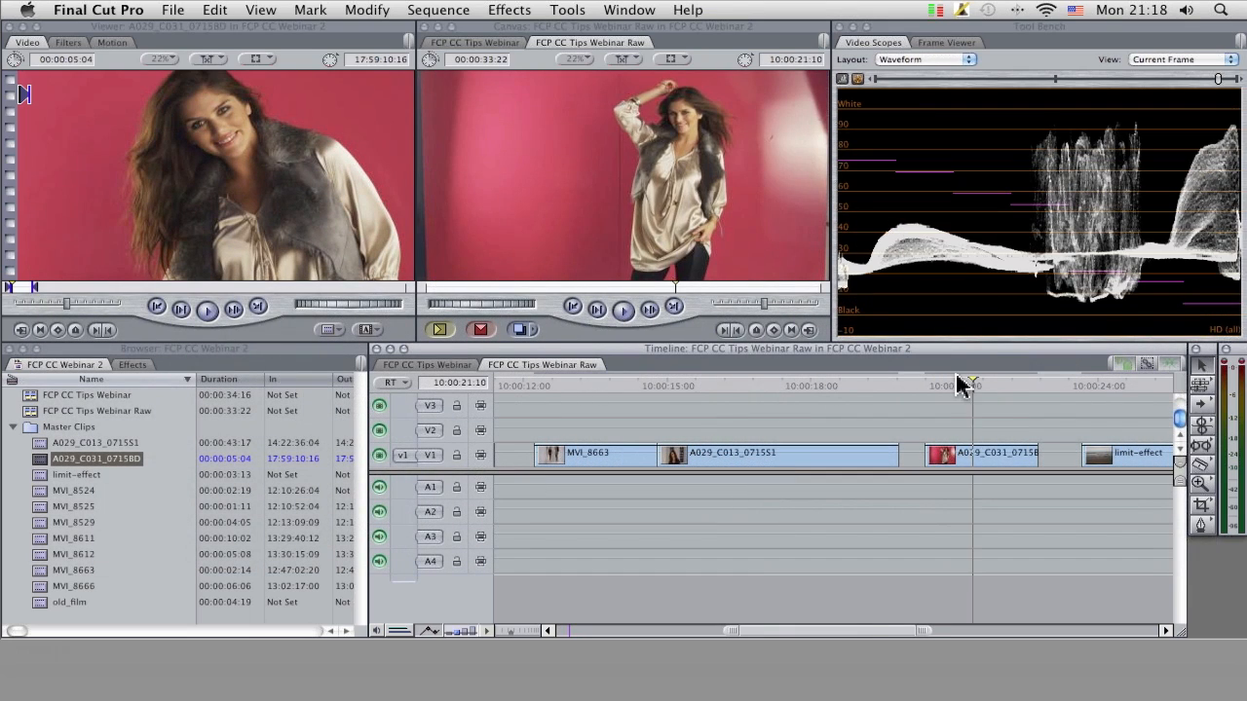
mouse_move(503, 232)
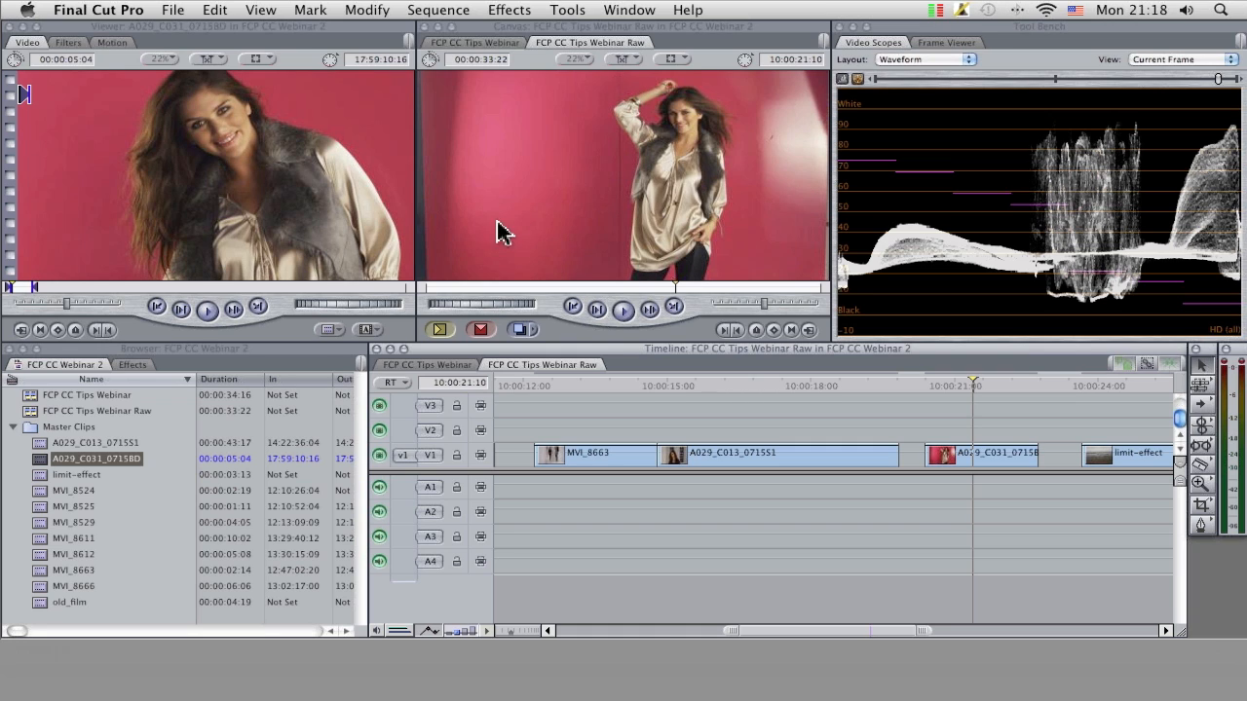
mouse_move(446, 111)
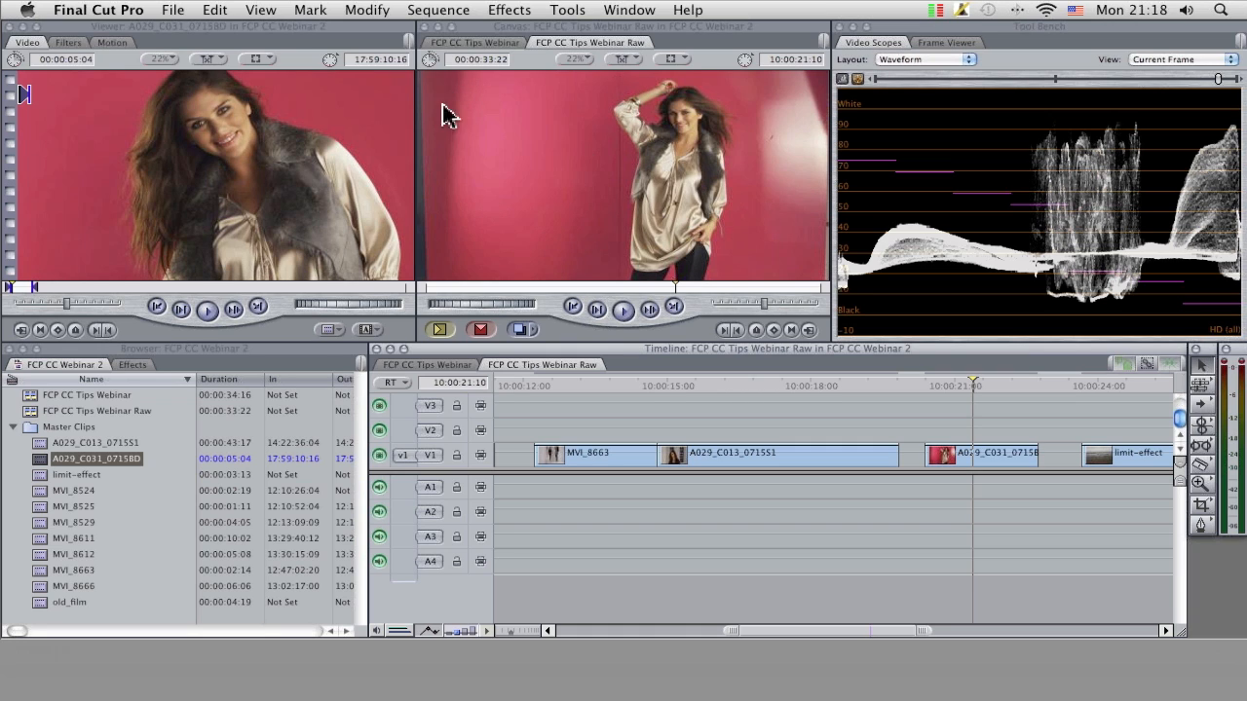
mouse_move(439, 250)
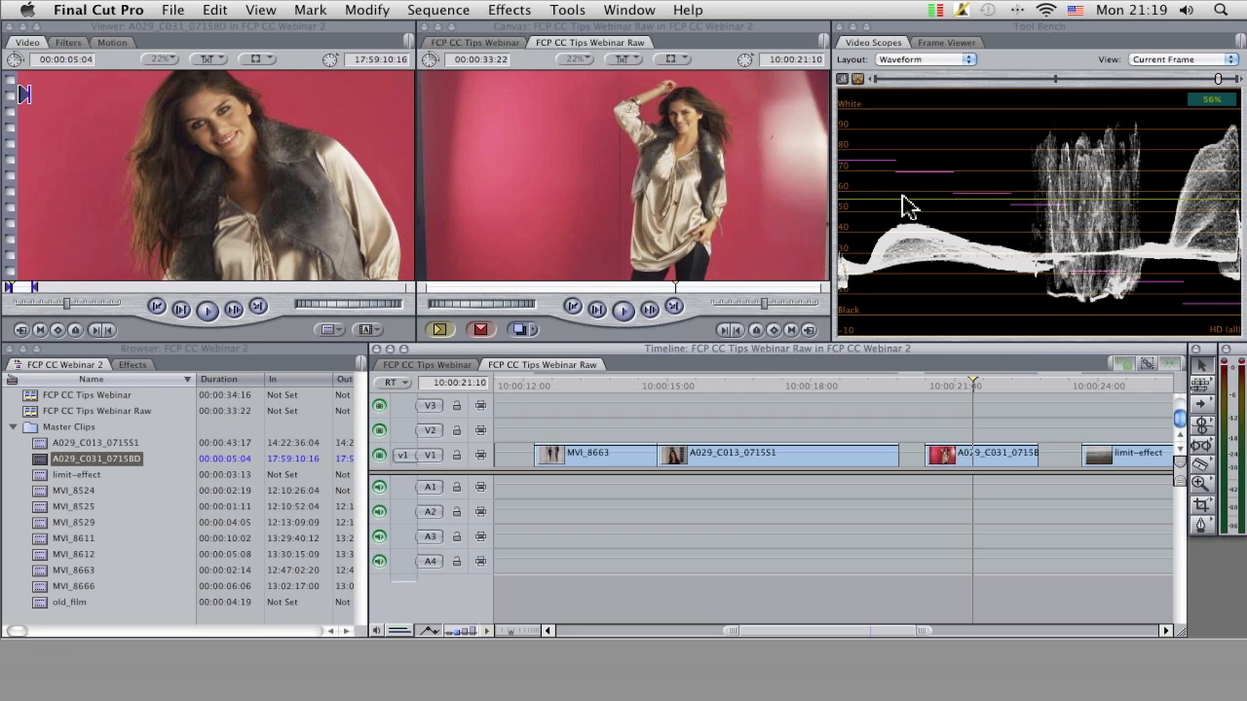
mouse_move(692, 186)
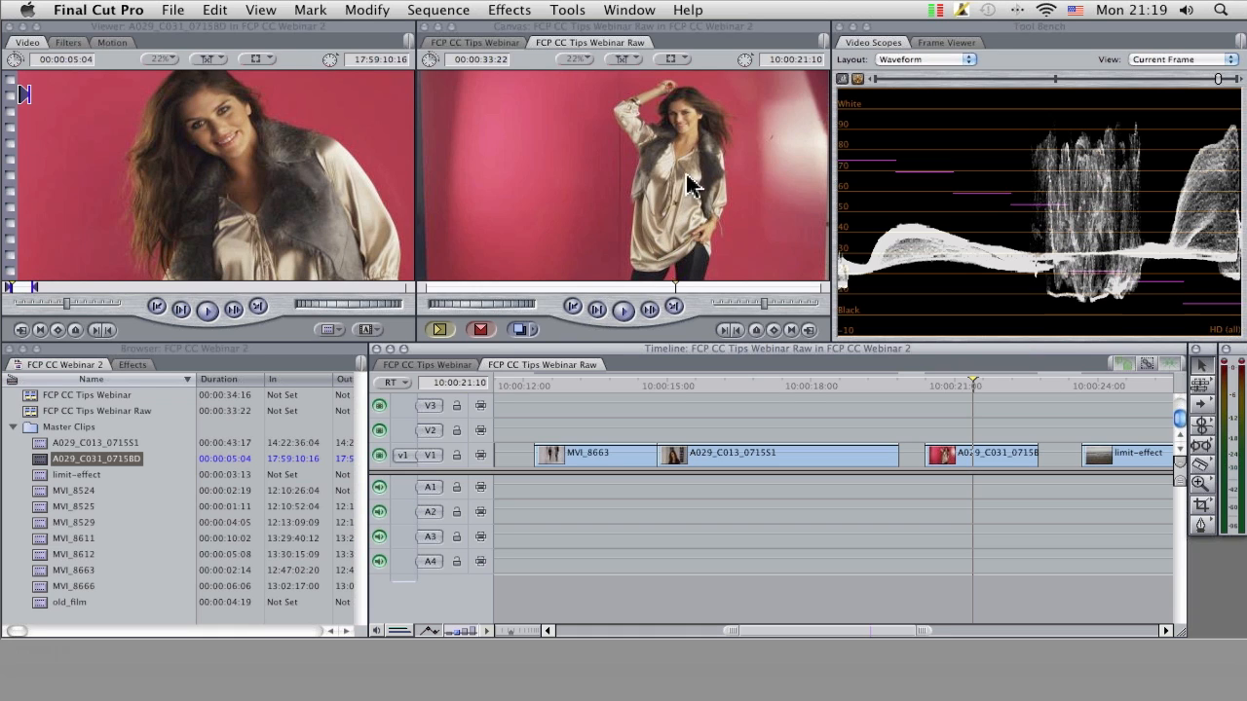
mouse_move(698, 258)
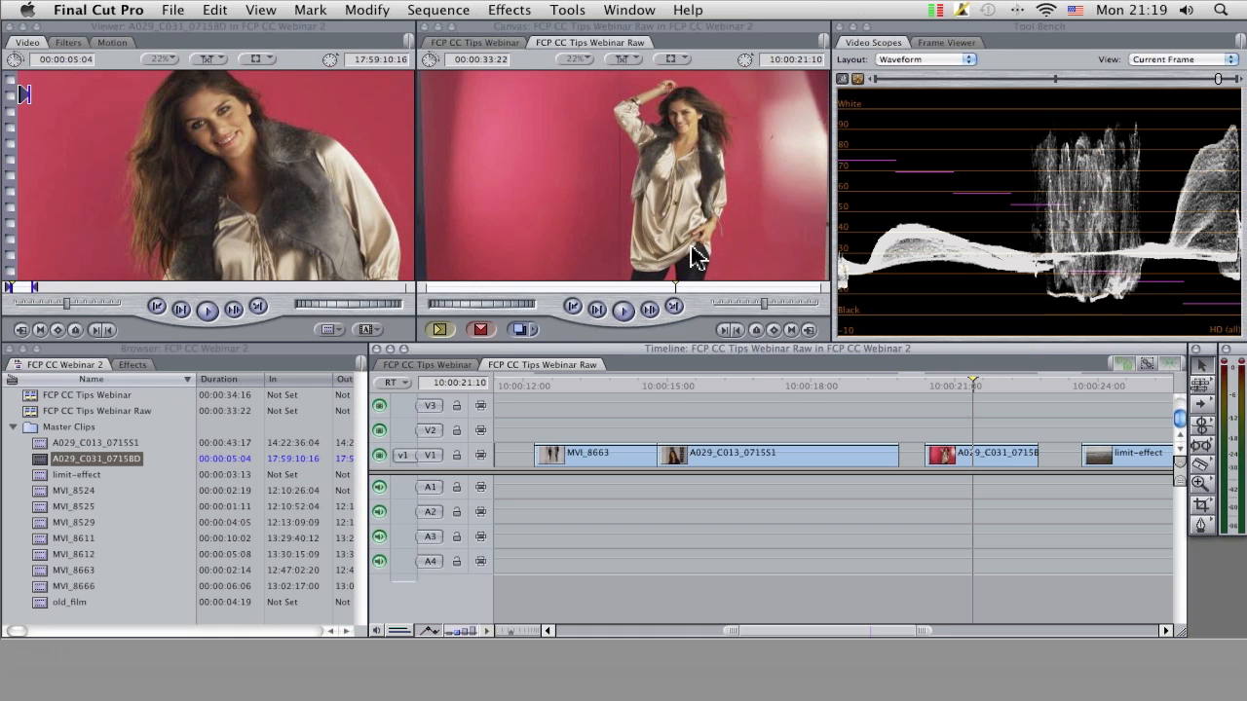
mouse_move(1082, 330)
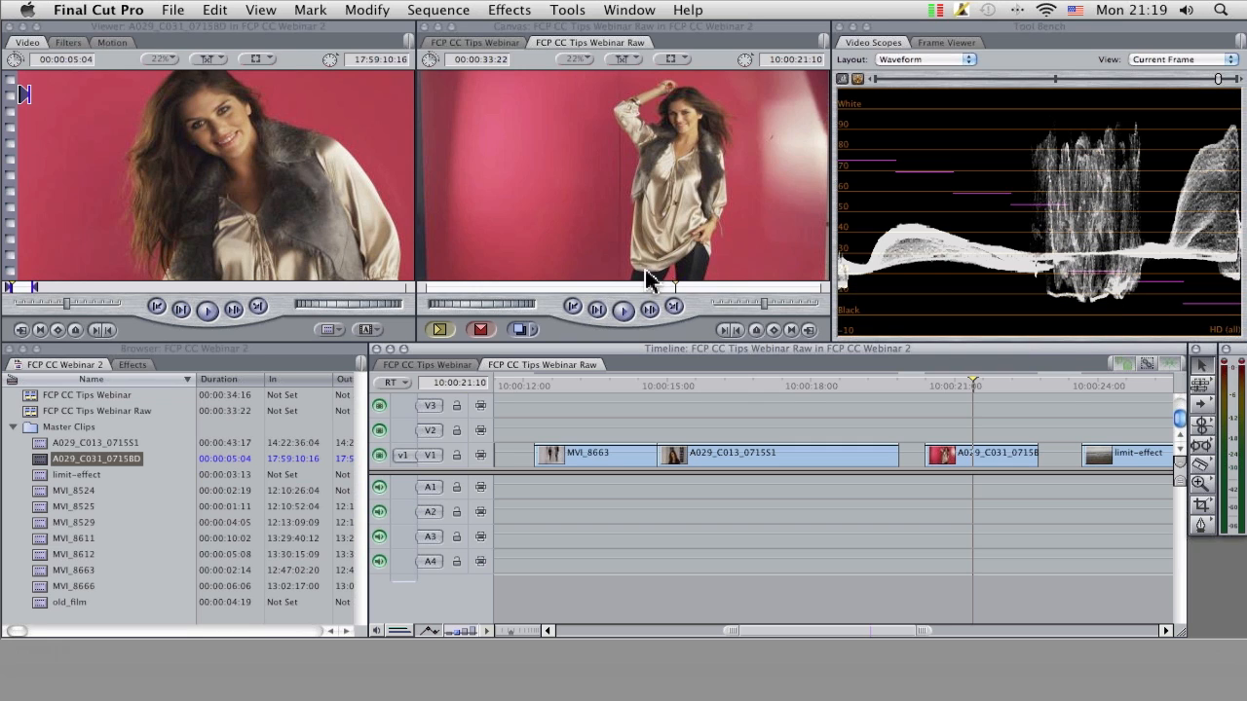
mouse_move(725, 200)
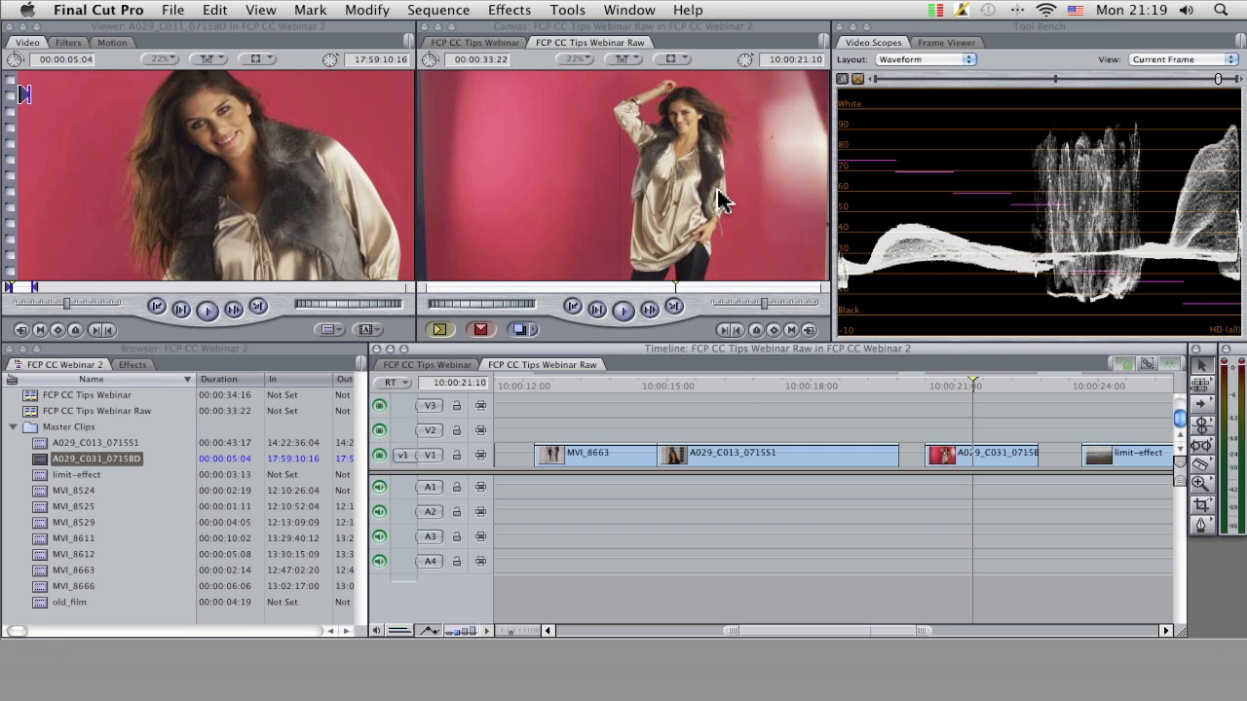
mouse_move(706, 121)
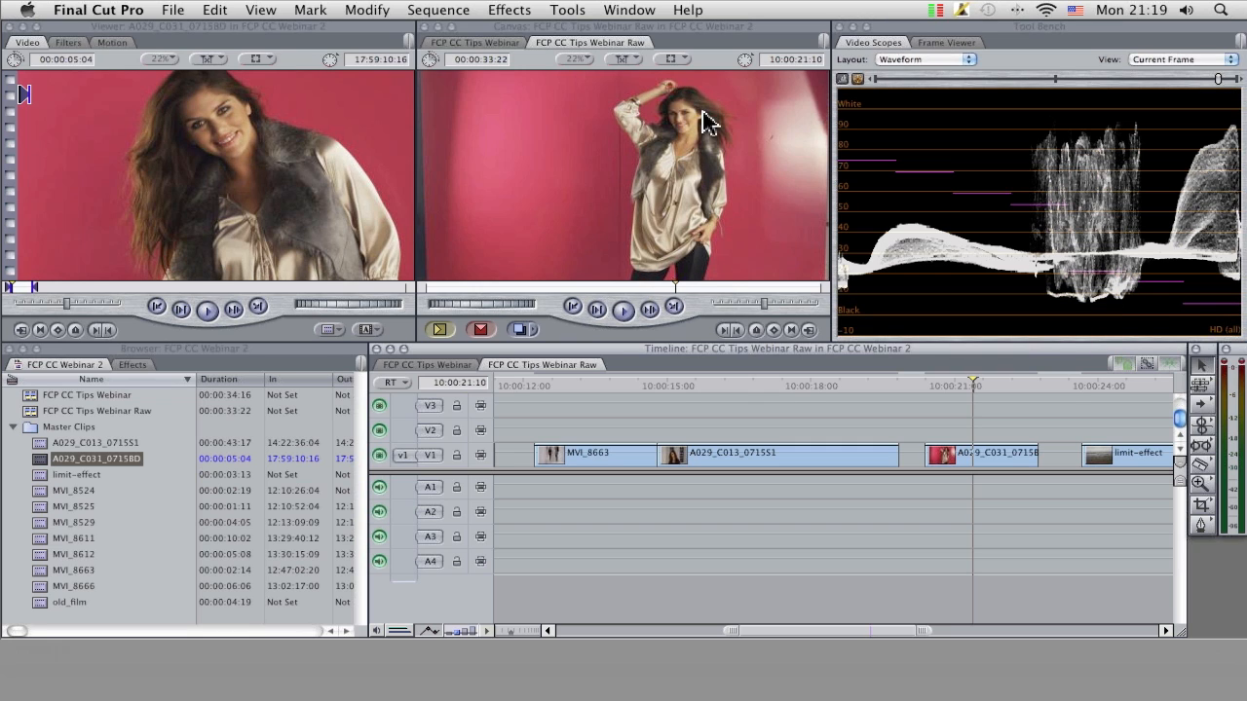
mouse_move(926, 487)
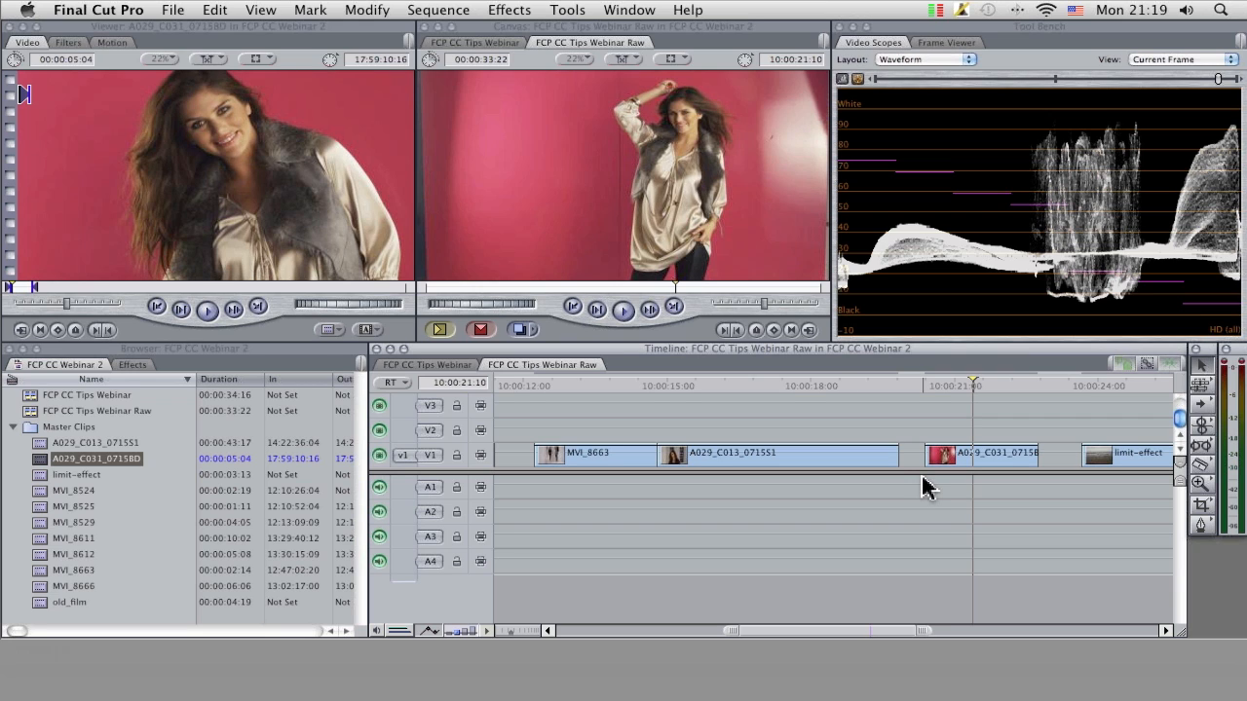
mouse_move(745, 80)
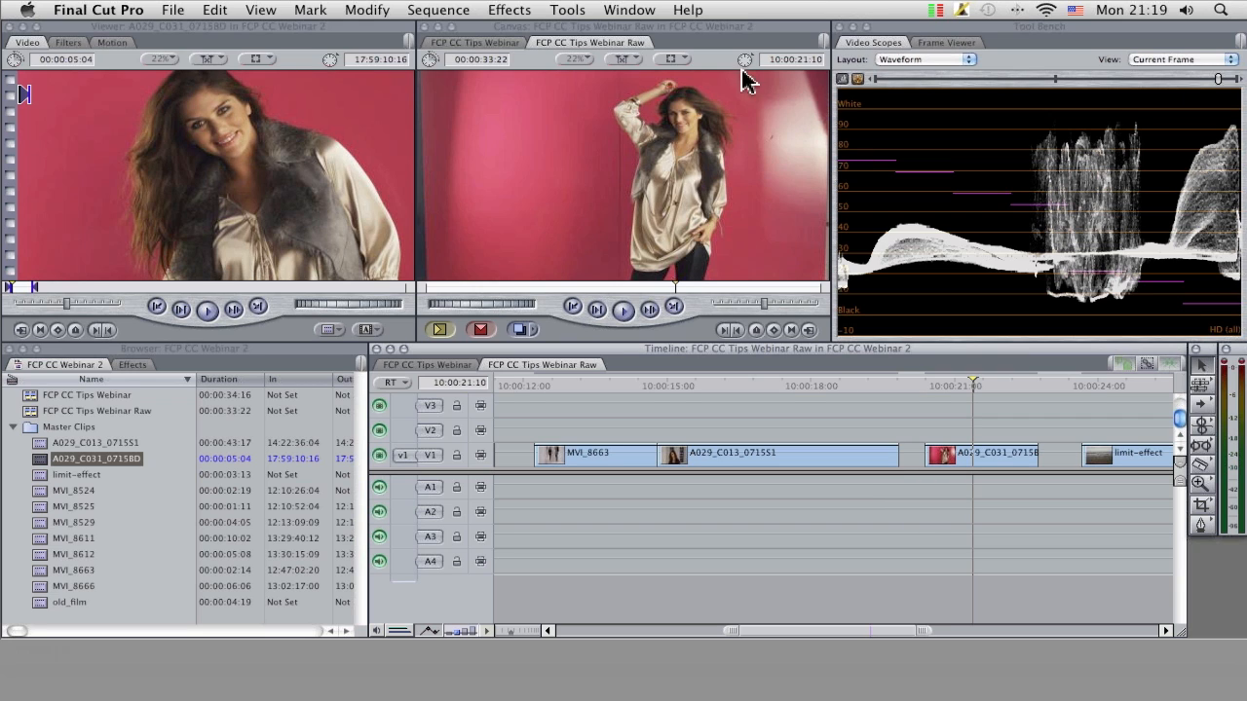
Step: Move the playhead back to the studio shot near the start of the Raw sequence
scroll(left, 3)
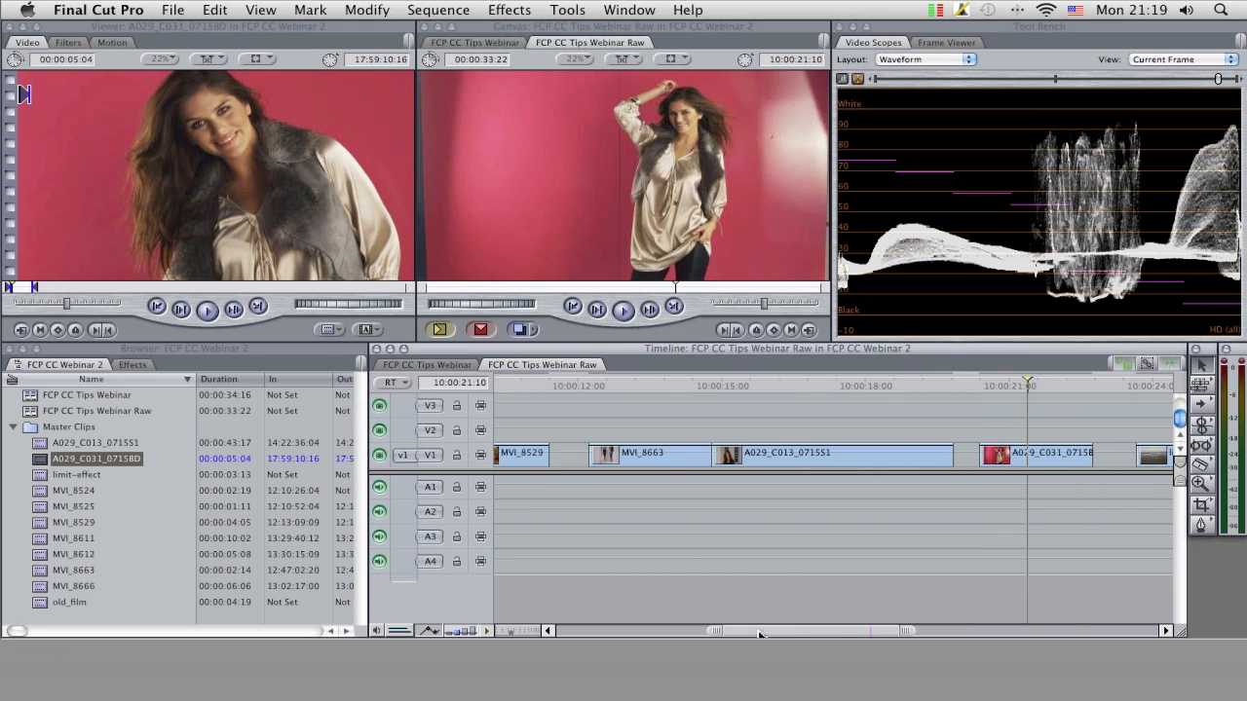
scroll(left, 3)
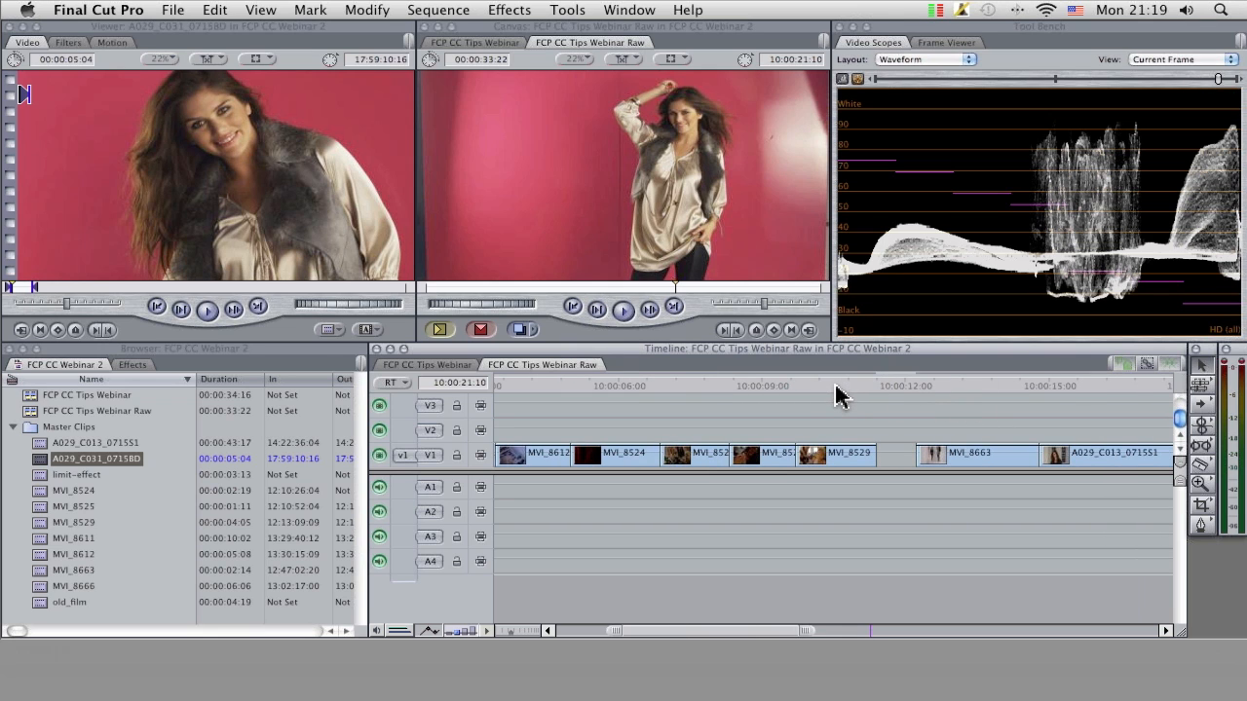
click(836, 386)
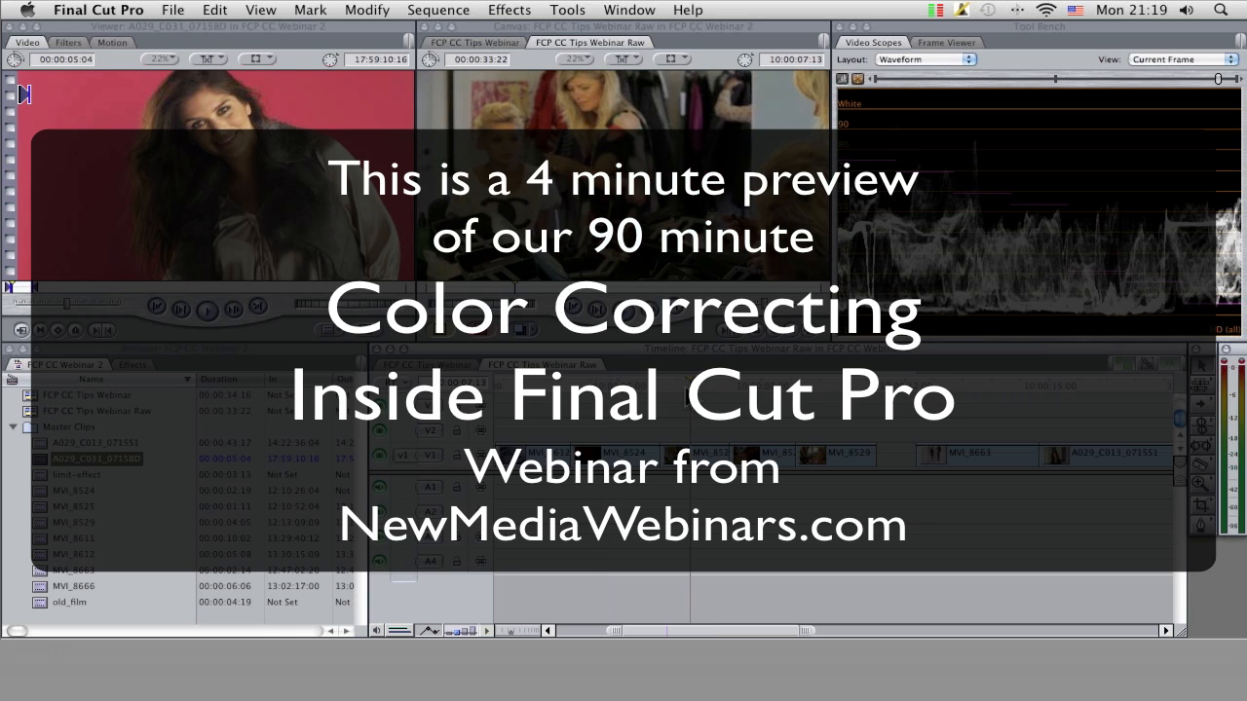
mouse_move(984, 387)
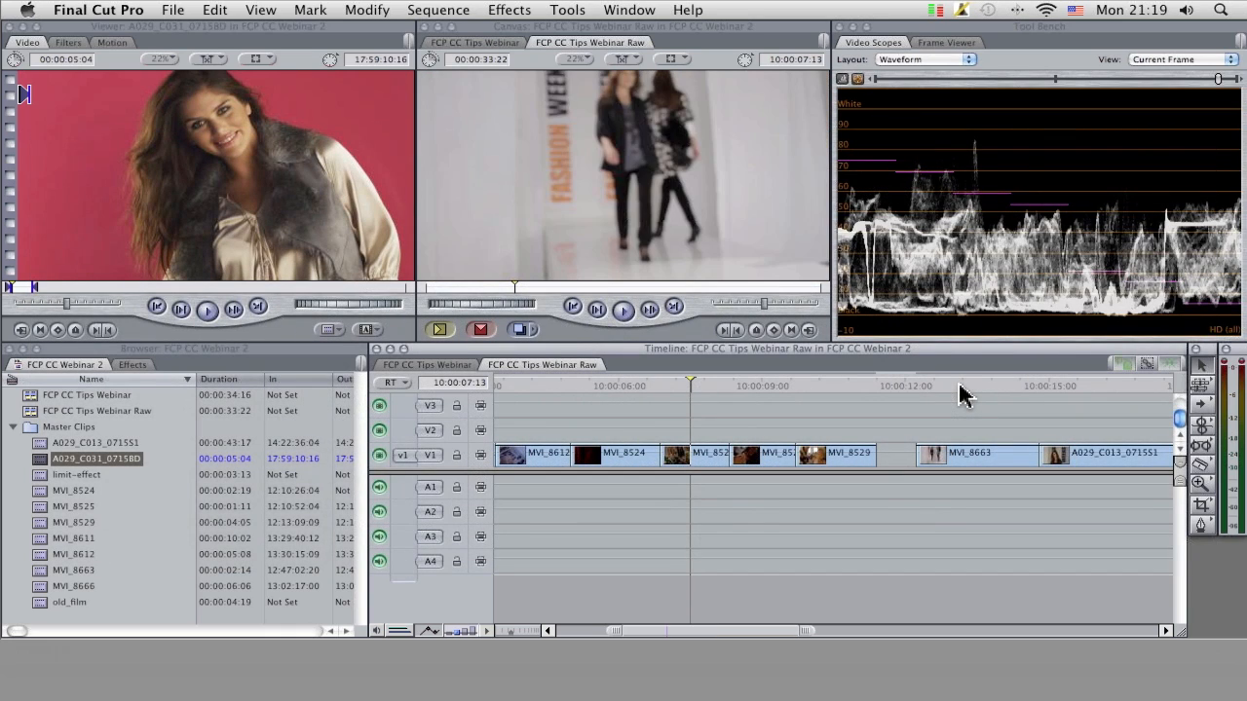
click(530, 382)
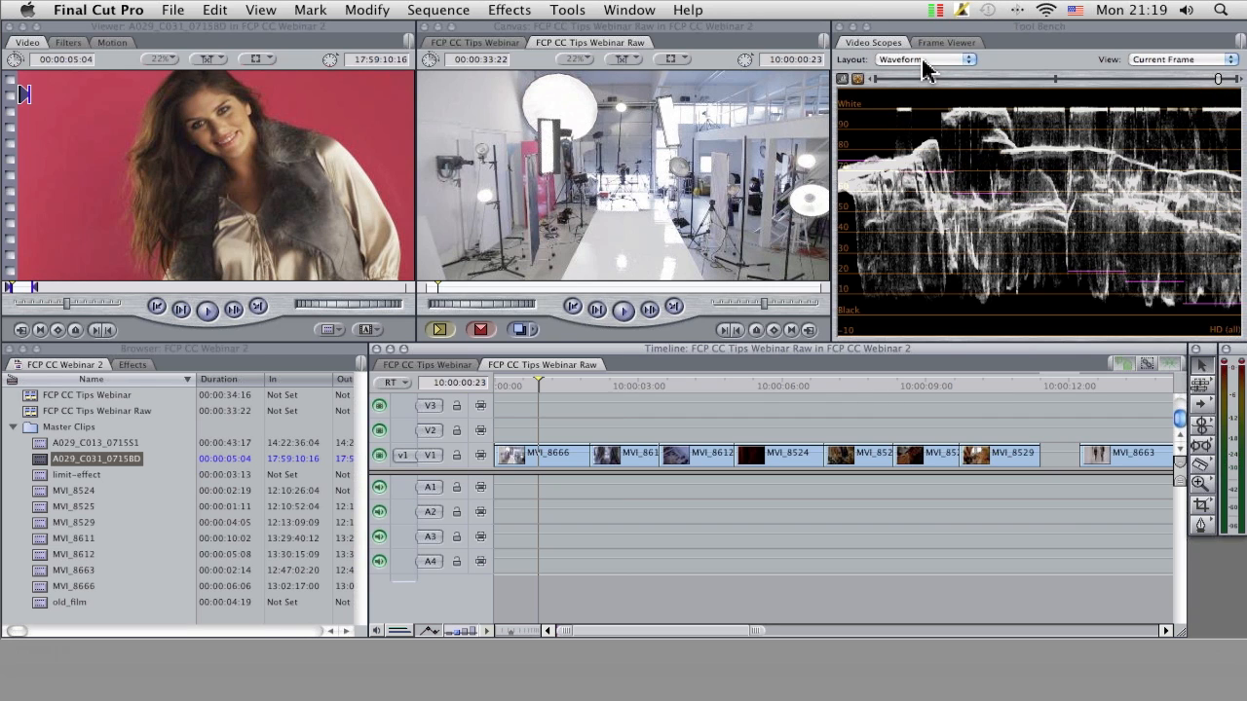
Step: Change the scope layout to Vectorscope and park on the magazine-page shot
click(920, 59)
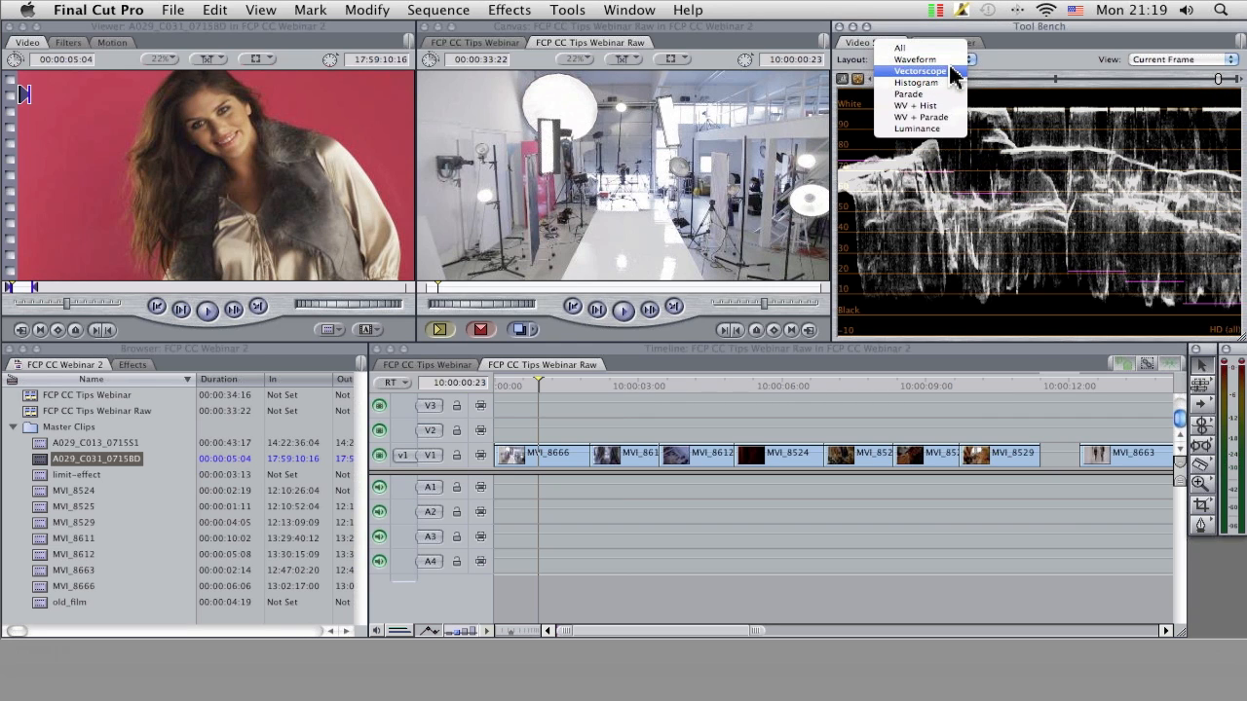
click(920, 70)
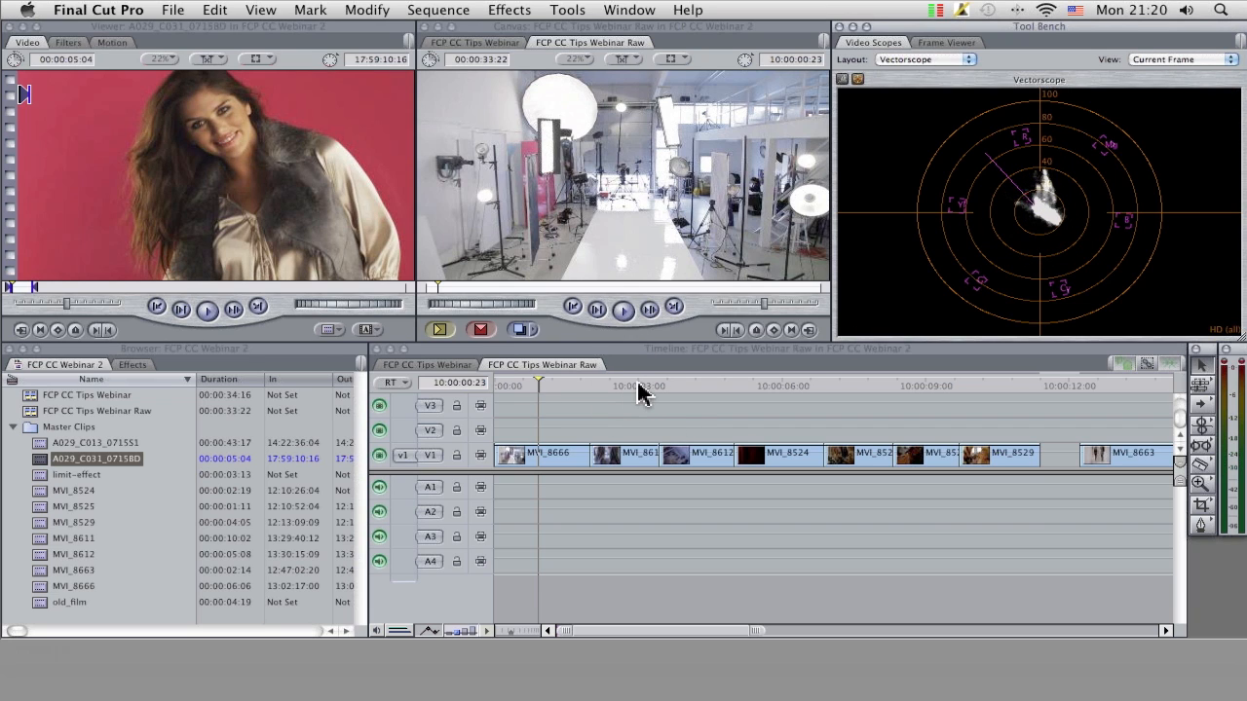
mouse_move(702, 394)
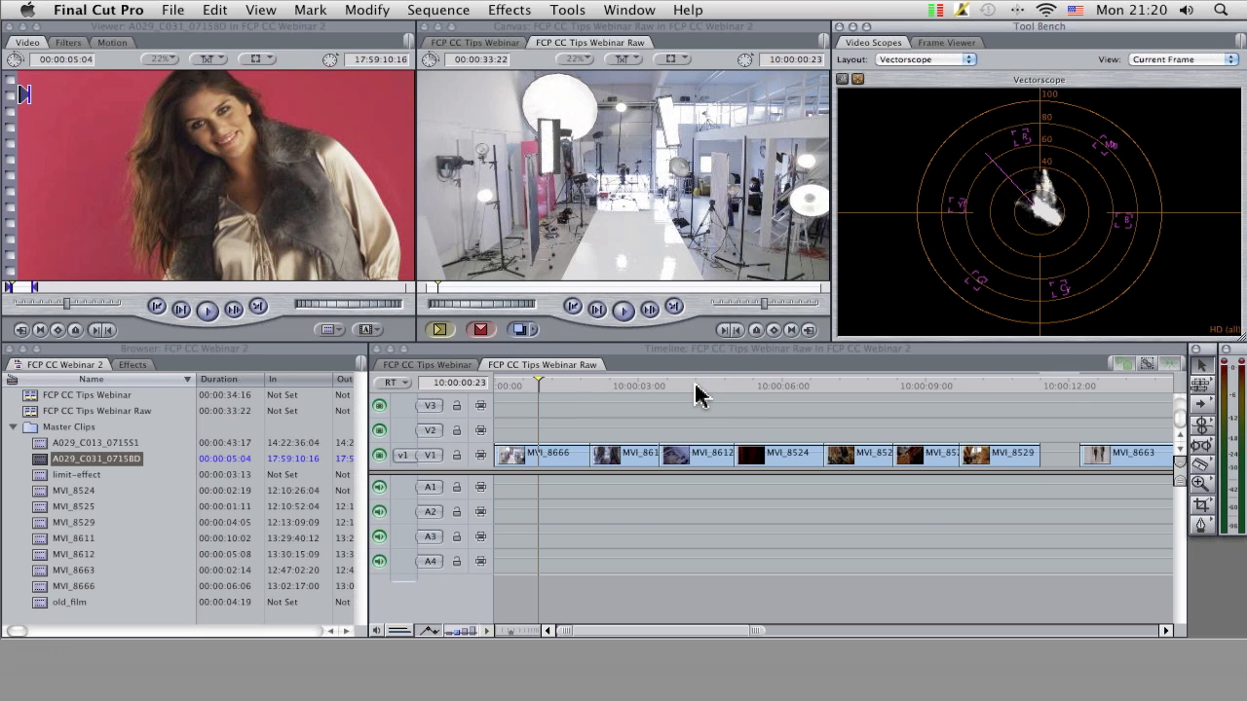
click(686, 386)
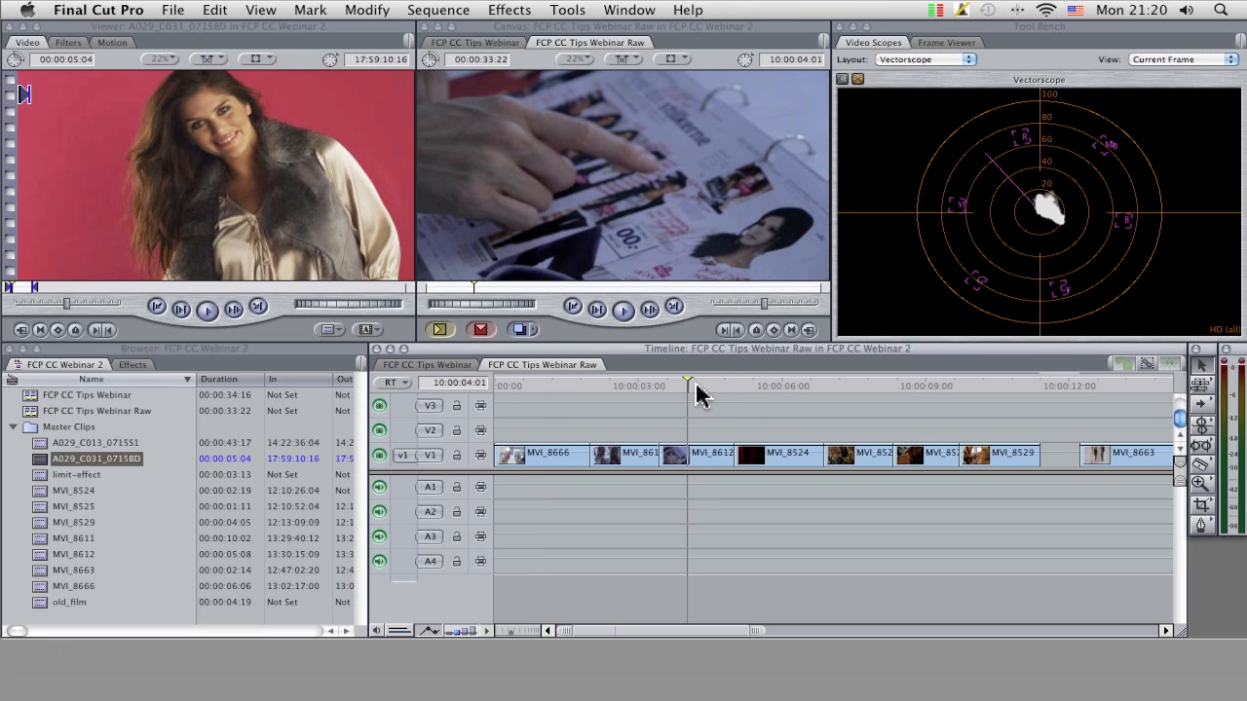
mouse_move(692, 419)
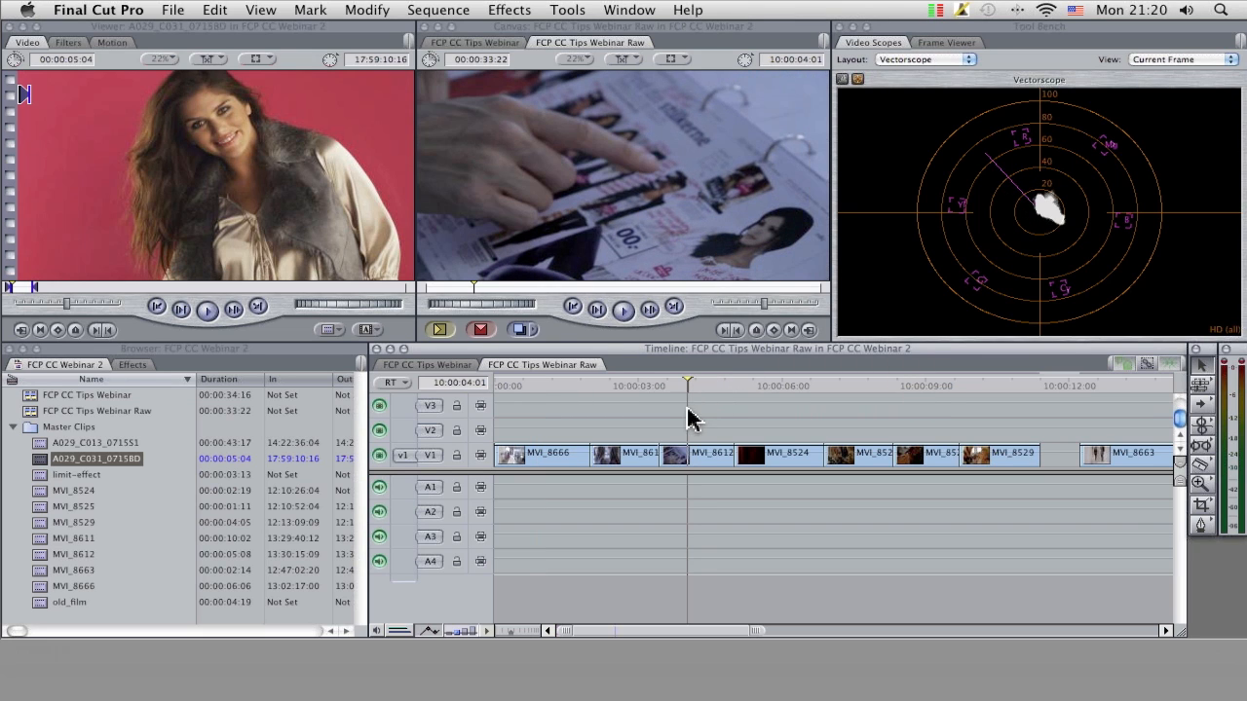